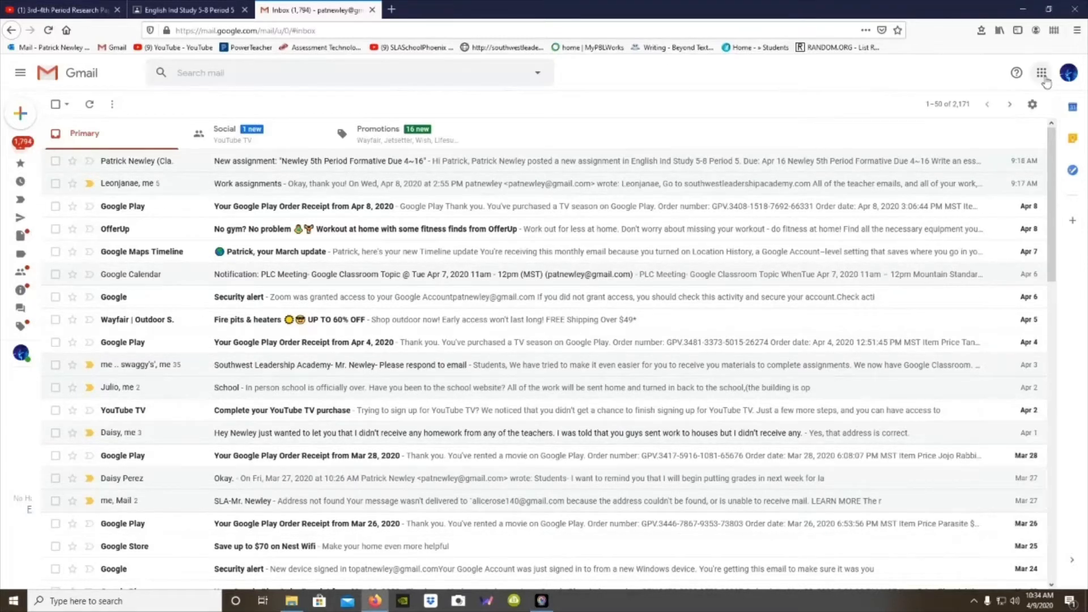
pyautogui.moveTo(1040, 72)
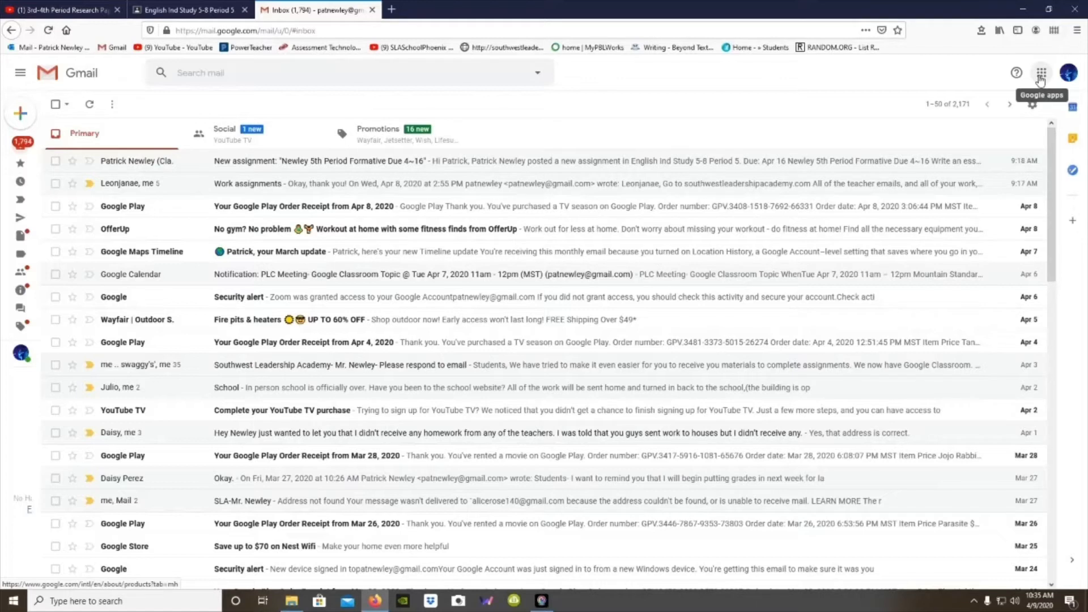
# Step: Show the Google apps grid from Gmail and scroll it until Classroom appears
pyautogui.click(1040, 73)
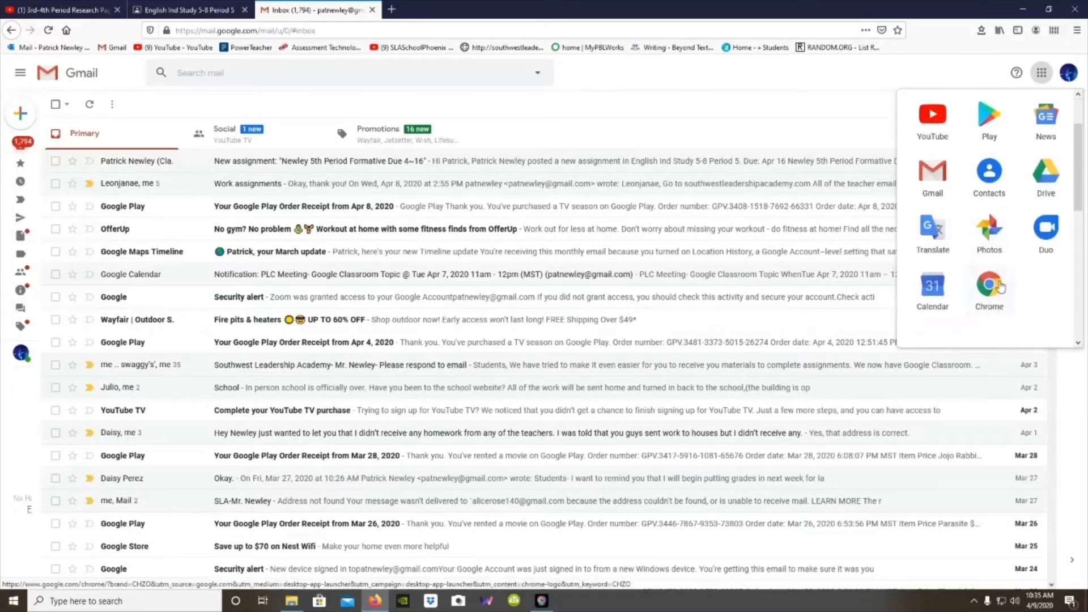
pyautogui.scroll(-3)
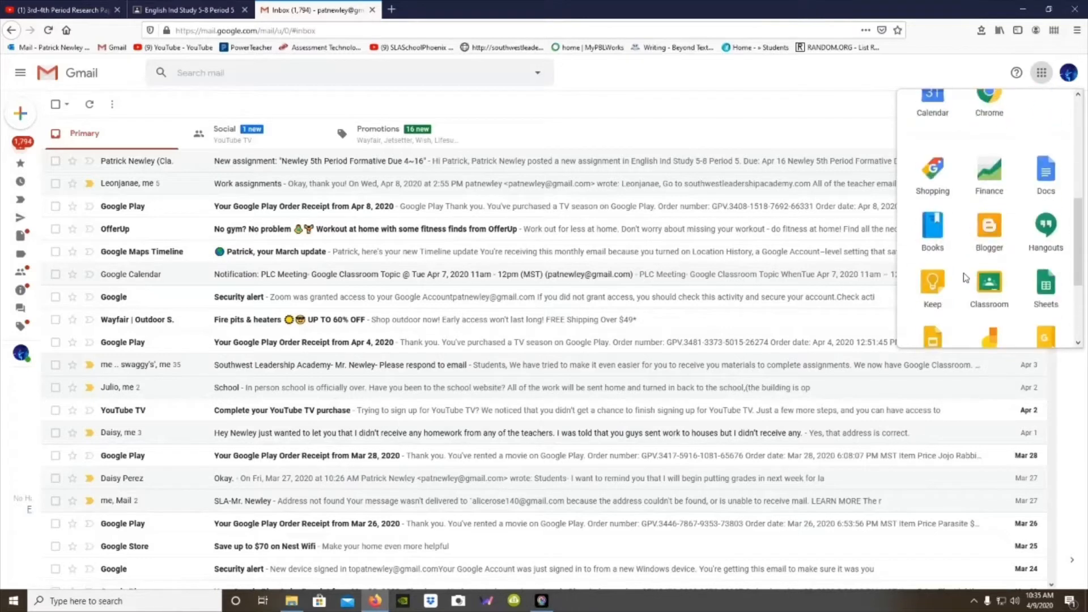
pyautogui.moveTo(1040, 189)
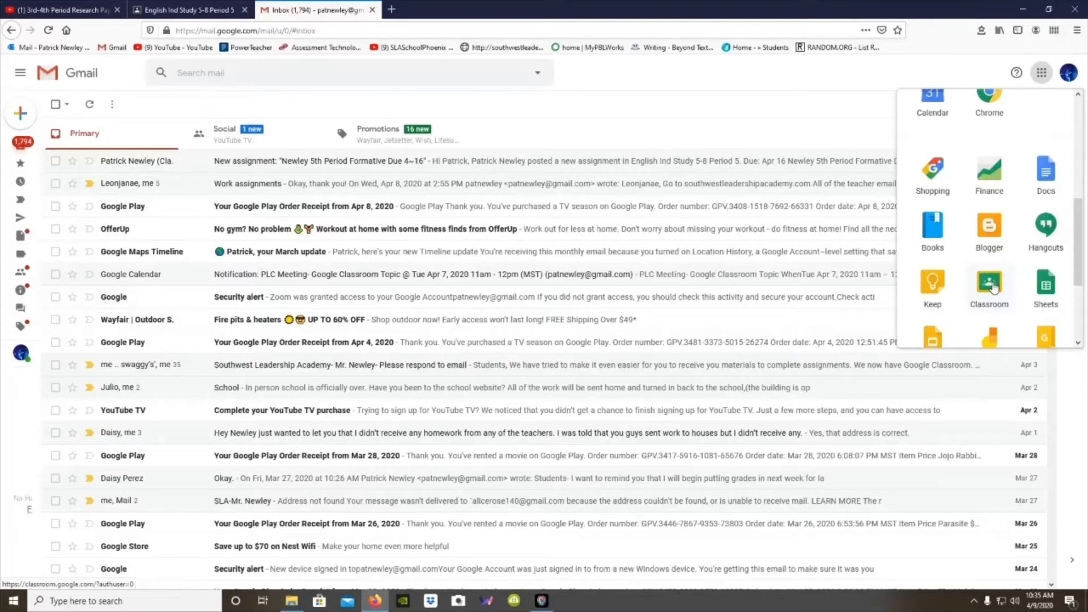
# Step: Launch Google Classroom to its class list with English Ind Study 5-8 and Newley Classes
pyautogui.click(988, 282)
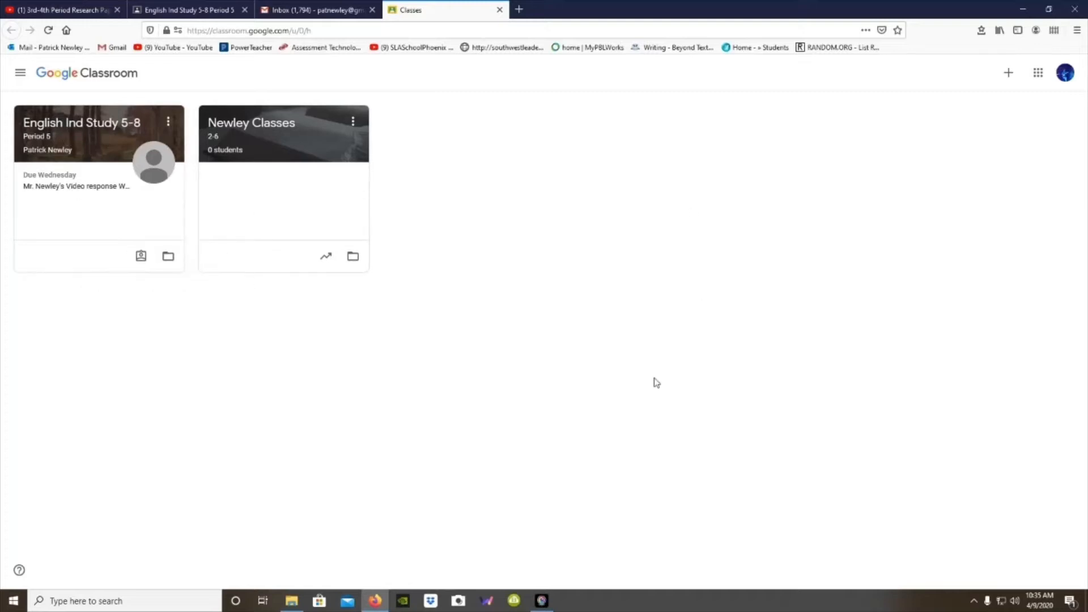
pyautogui.moveTo(549, 366)
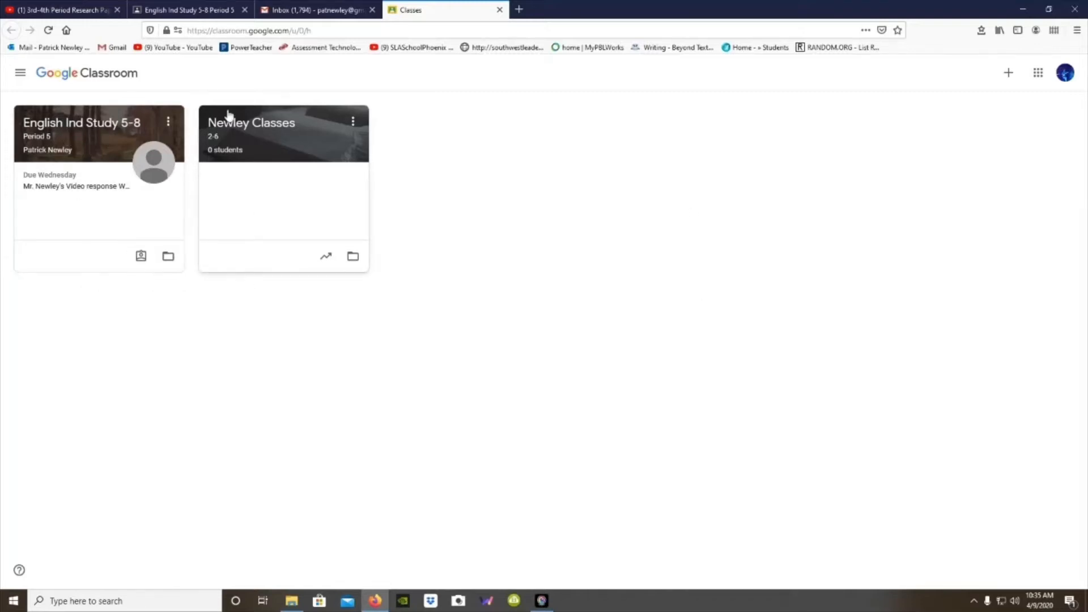
pyautogui.moveTo(667, 338)
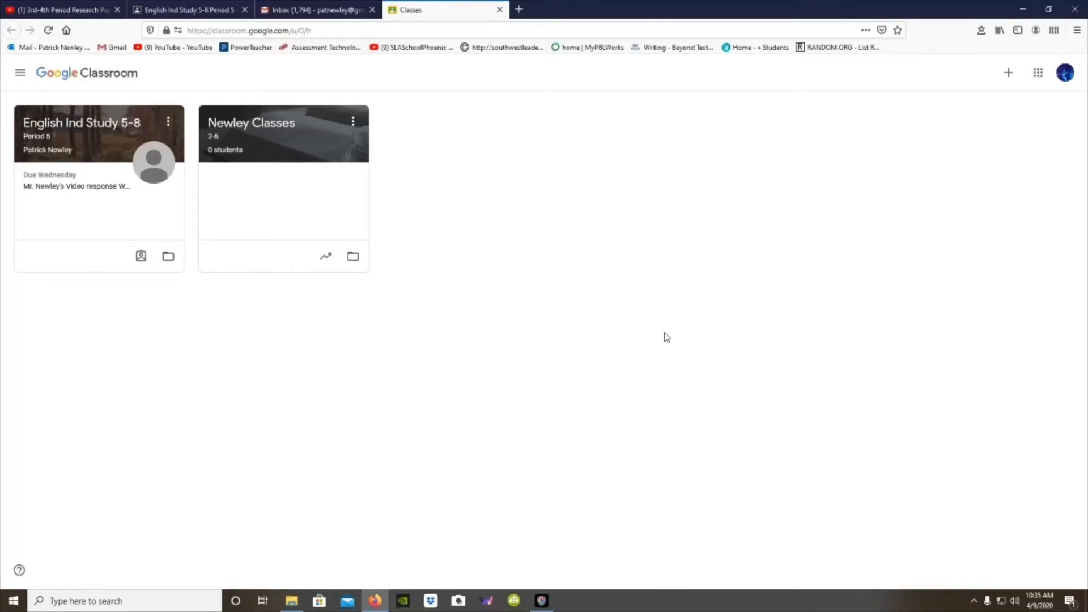
pyautogui.moveTo(758, 296)
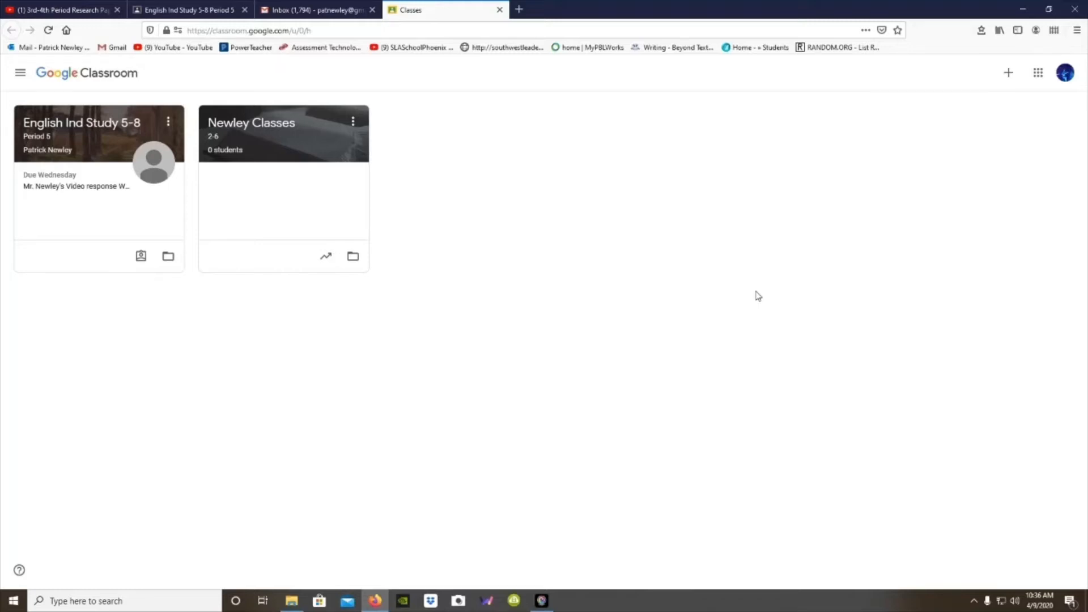
pyautogui.moveTo(1008, 72)
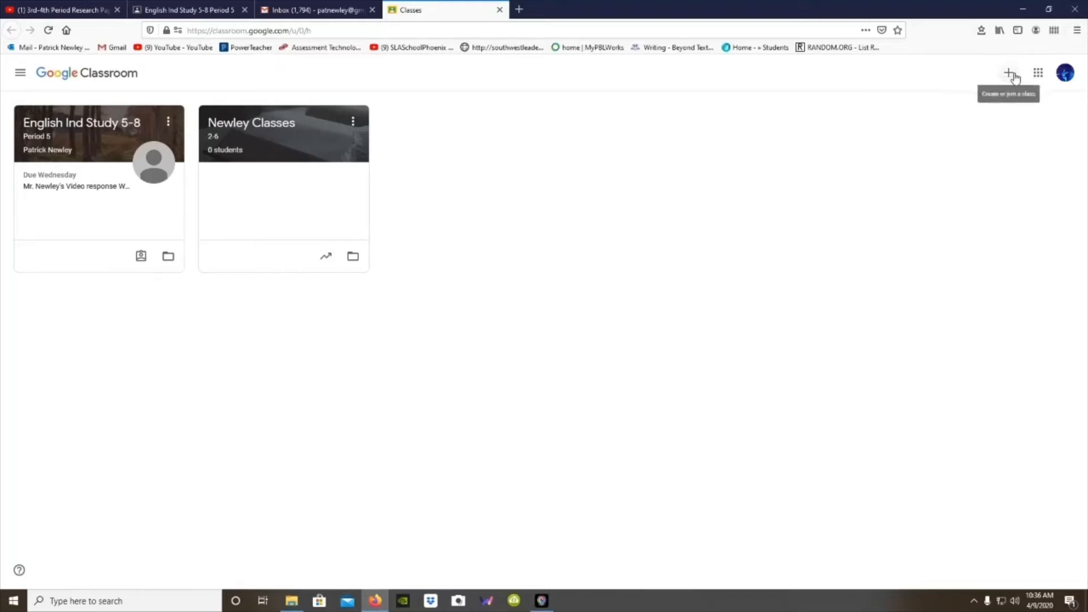
pyautogui.click(1009, 73)
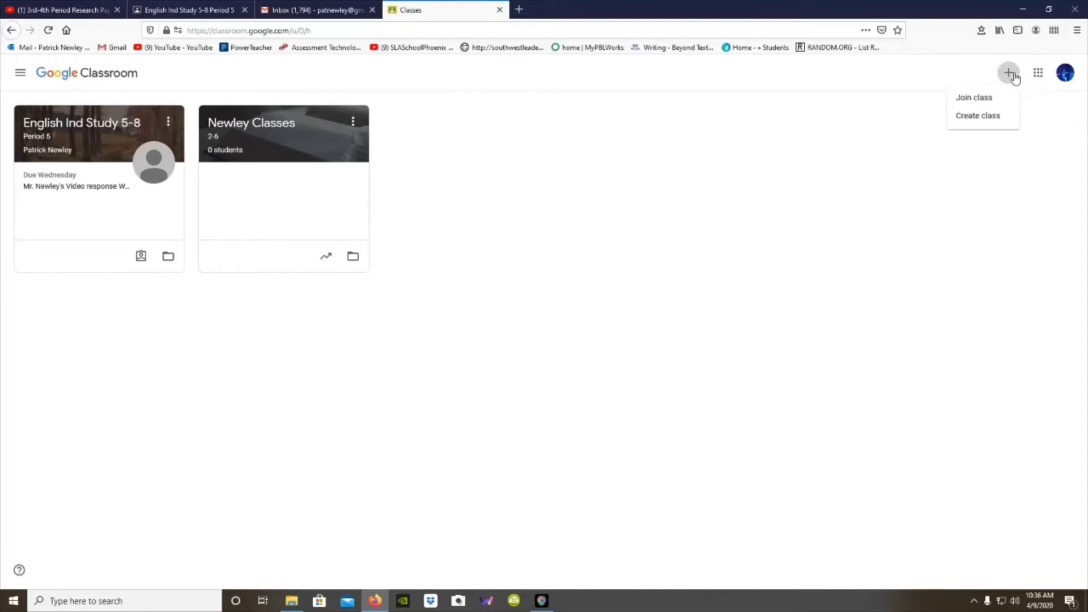
pyautogui.moveTo(974, 97)
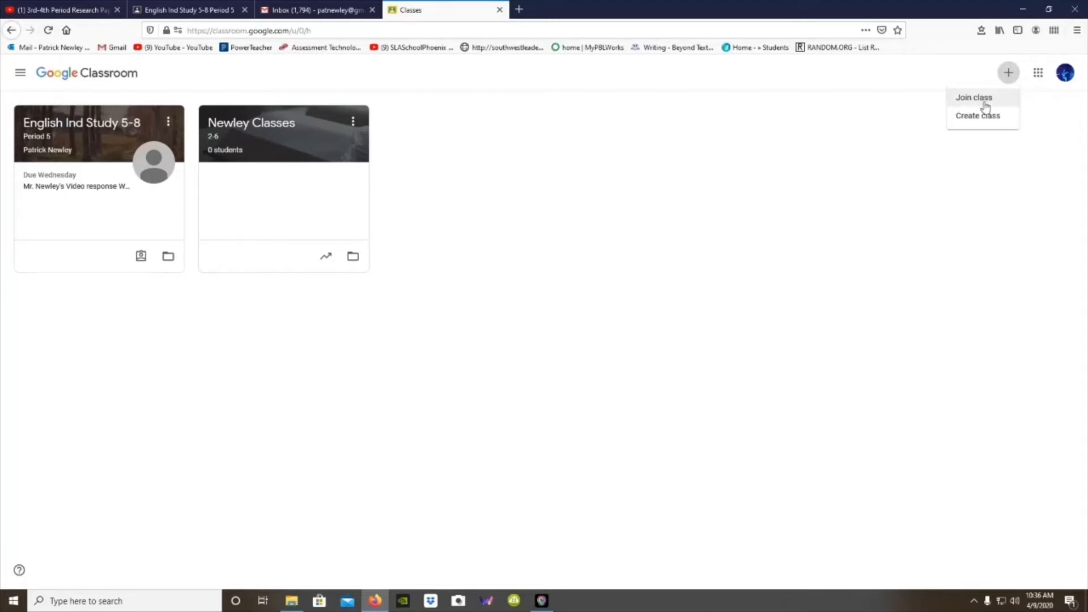
pyautogui.click(974, 97)
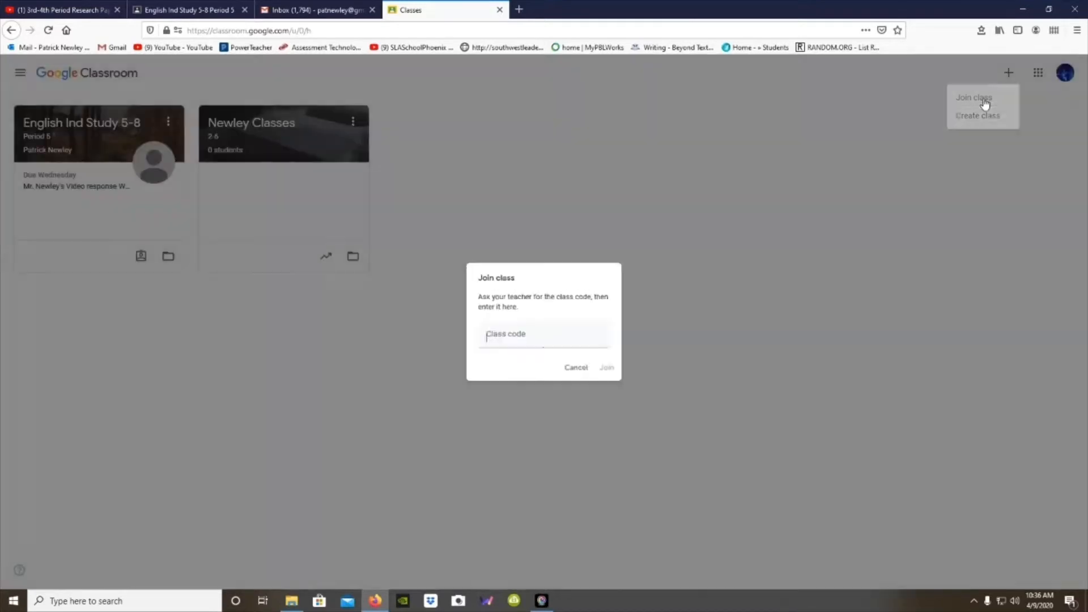
pyautogui.click(543, 334)
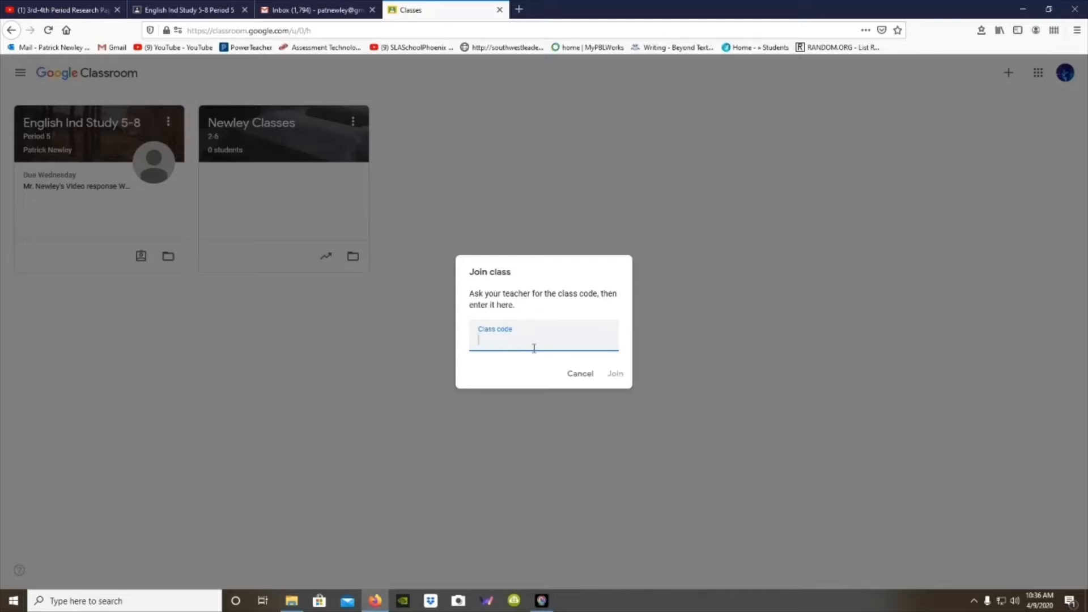
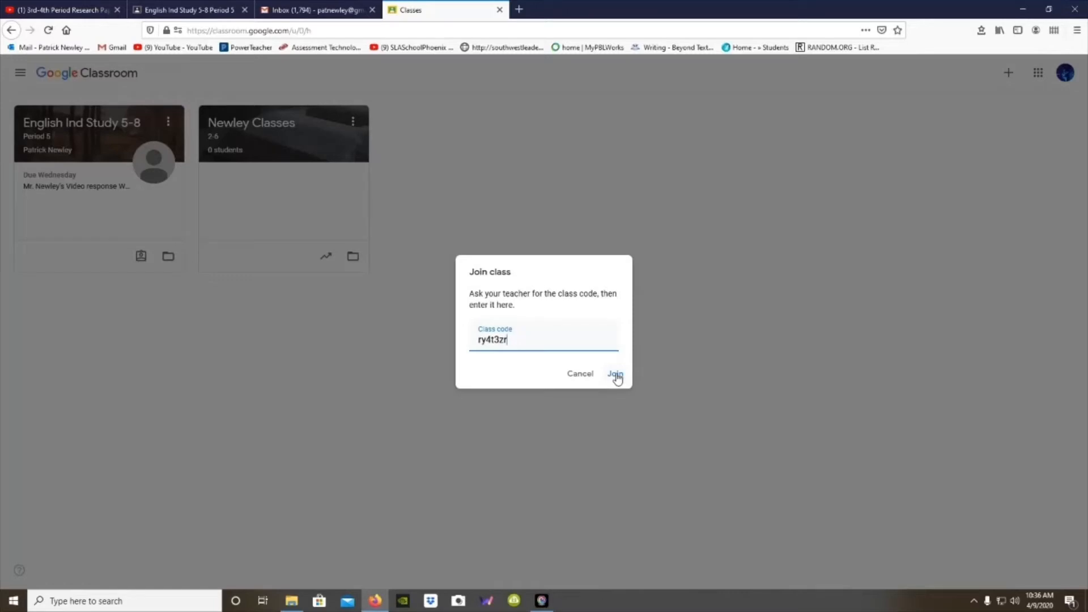
pyautogui.click(614, 373)
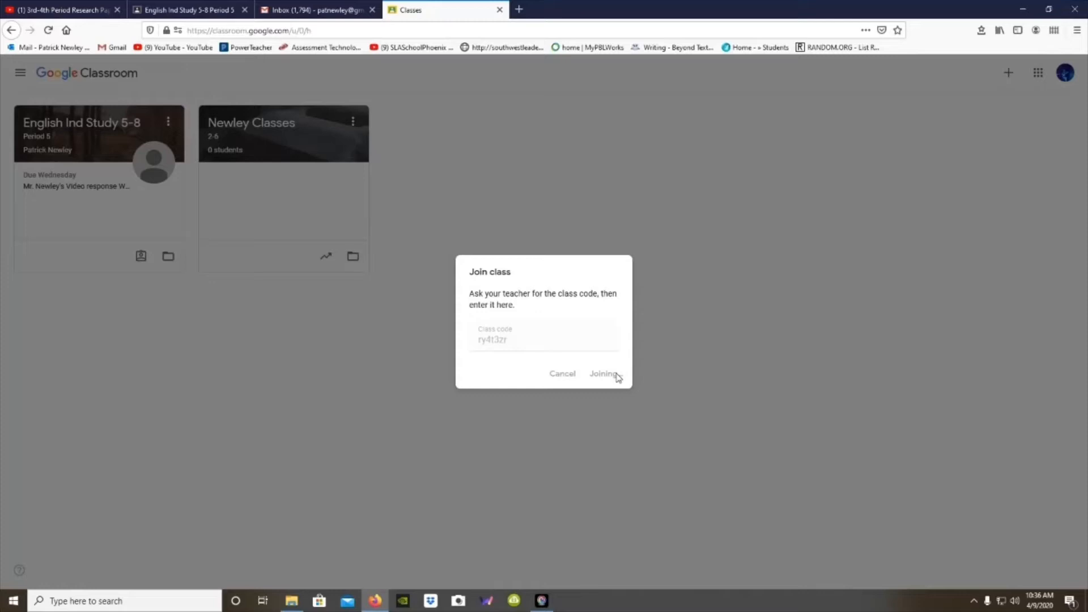
pyautogui.click(602, 373)
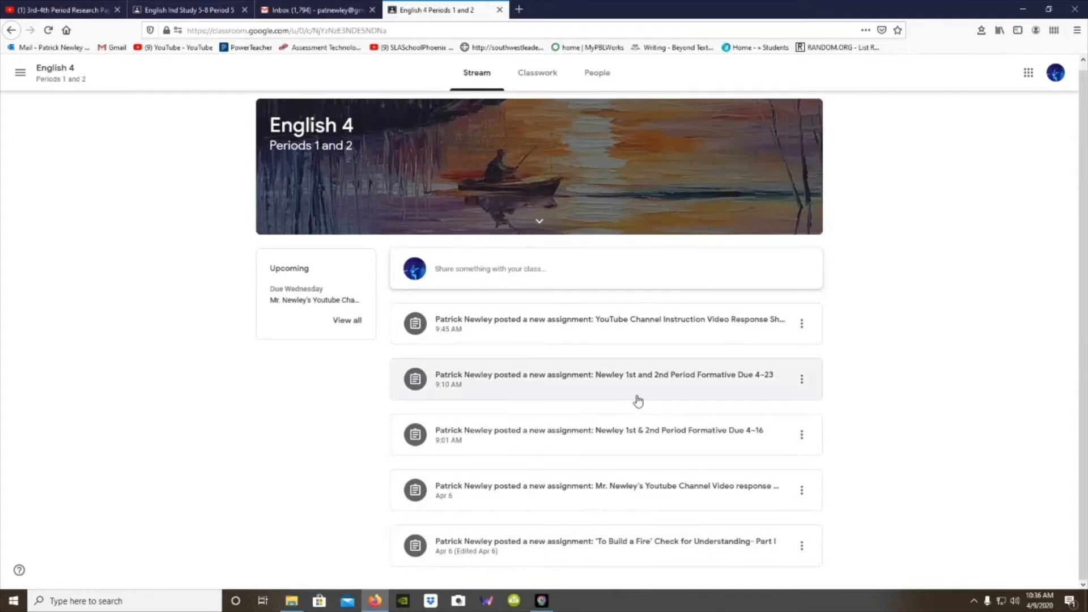
pyautogui.moveTo(834, 283)
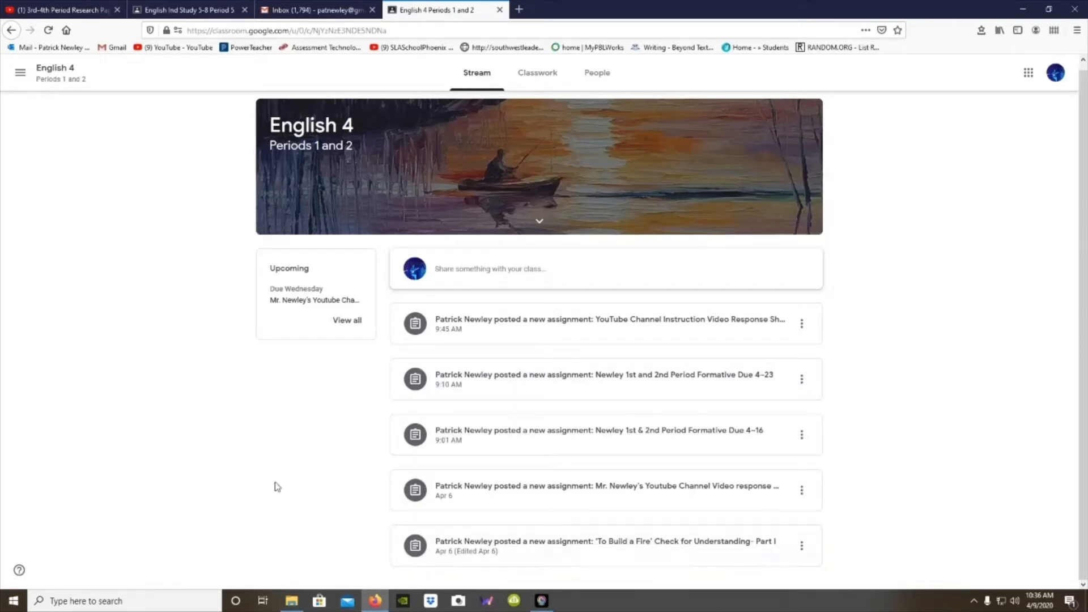
pyautogui.moveTo(518, 343)
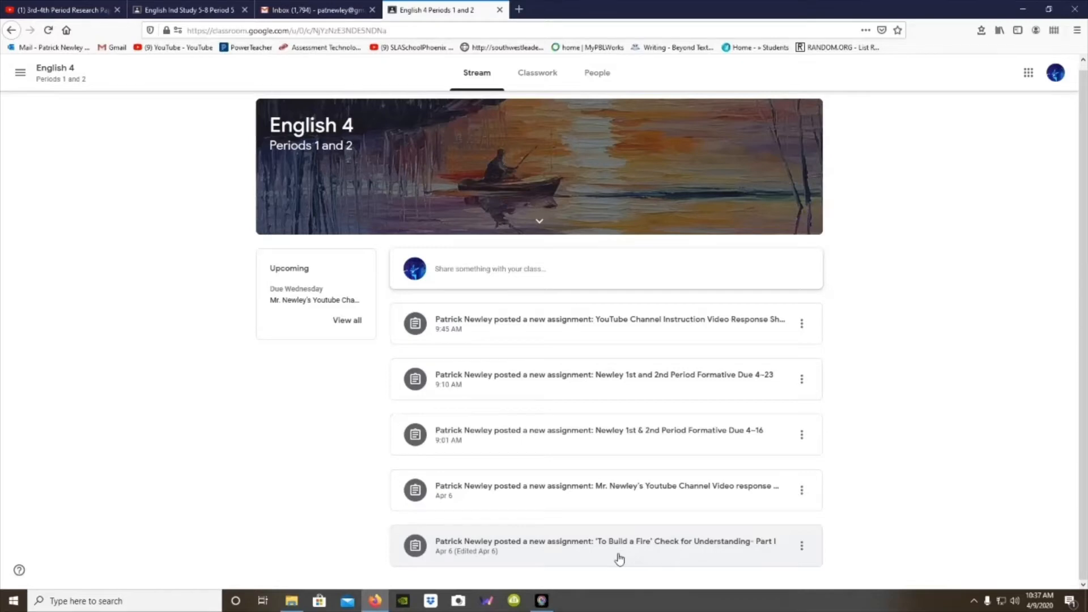
# Step: Enter the 'To Build a Fire' Check for Understanding- Part I assignment and step through its first-time tips
pyautogui.click(606, 545)
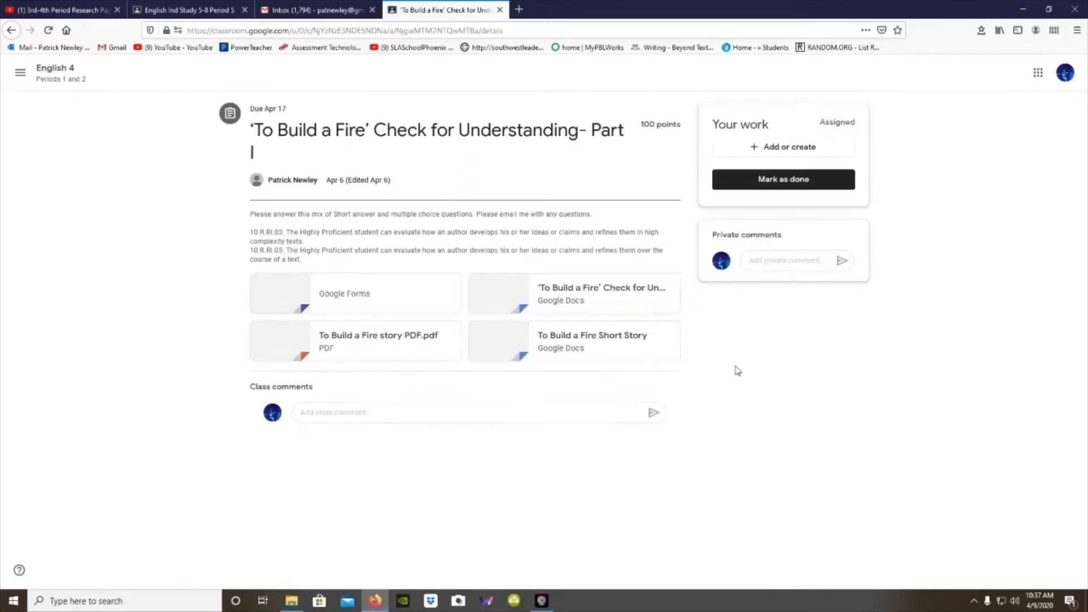
pyautogui.click(783, 146)
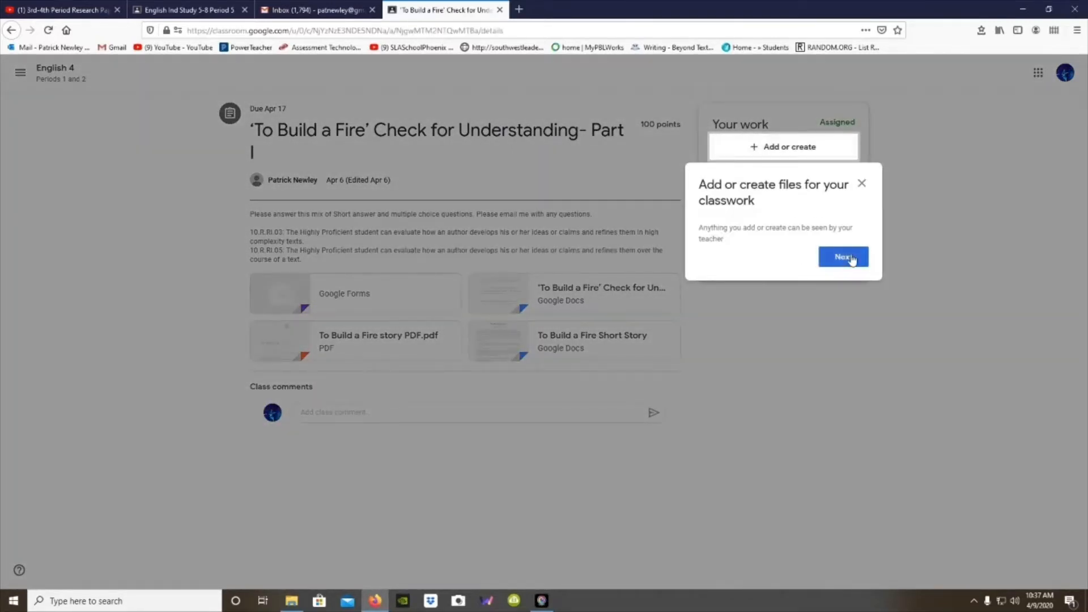
pyautogui.click(843, 257)
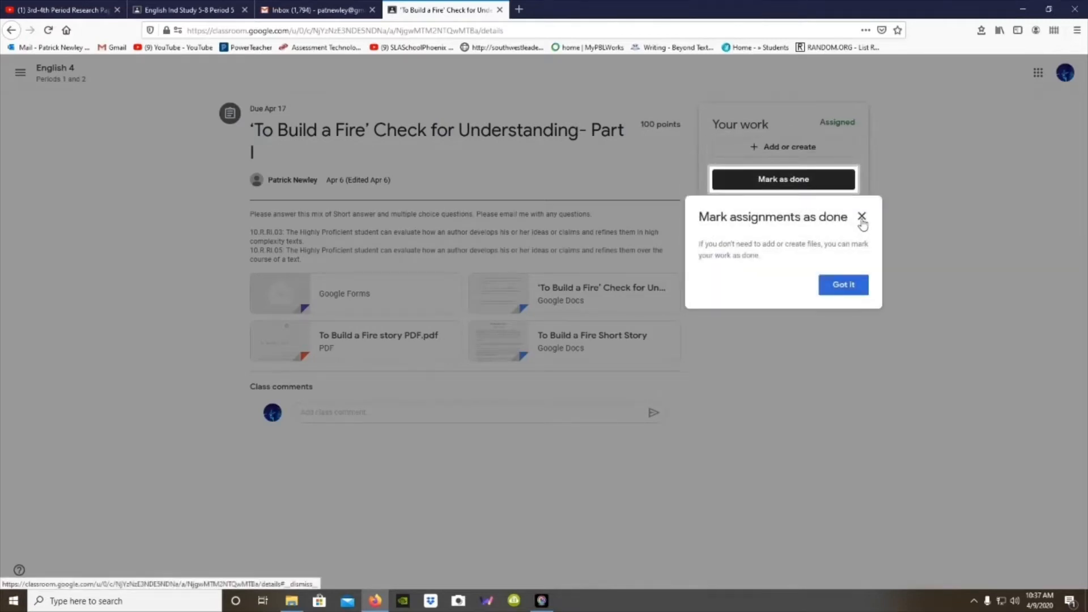
pyautogui.moveTo(869, 258)
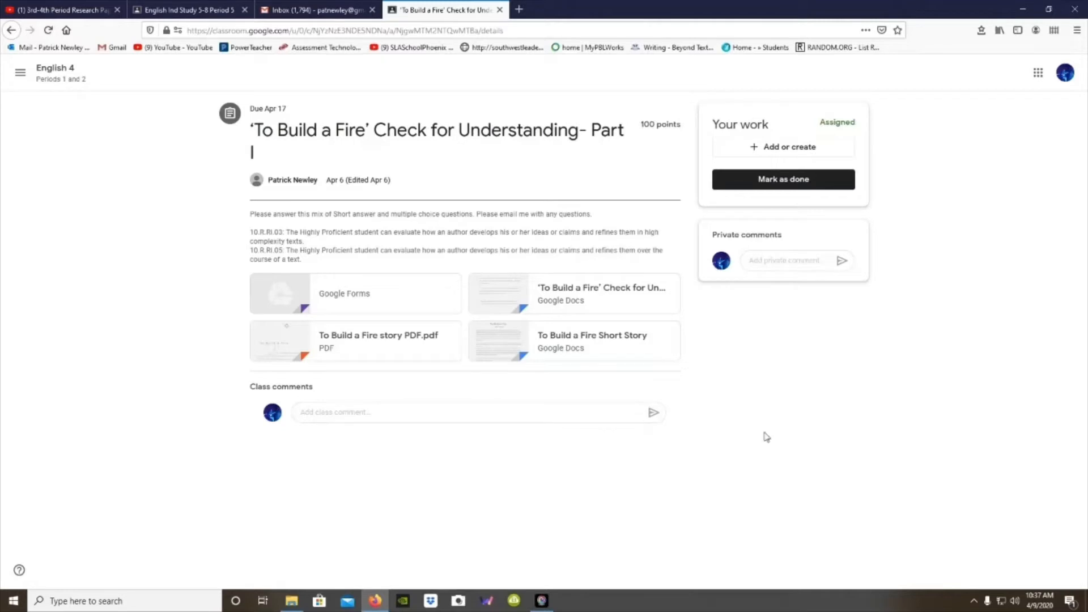
pyautogui.moveTo(492, 522)
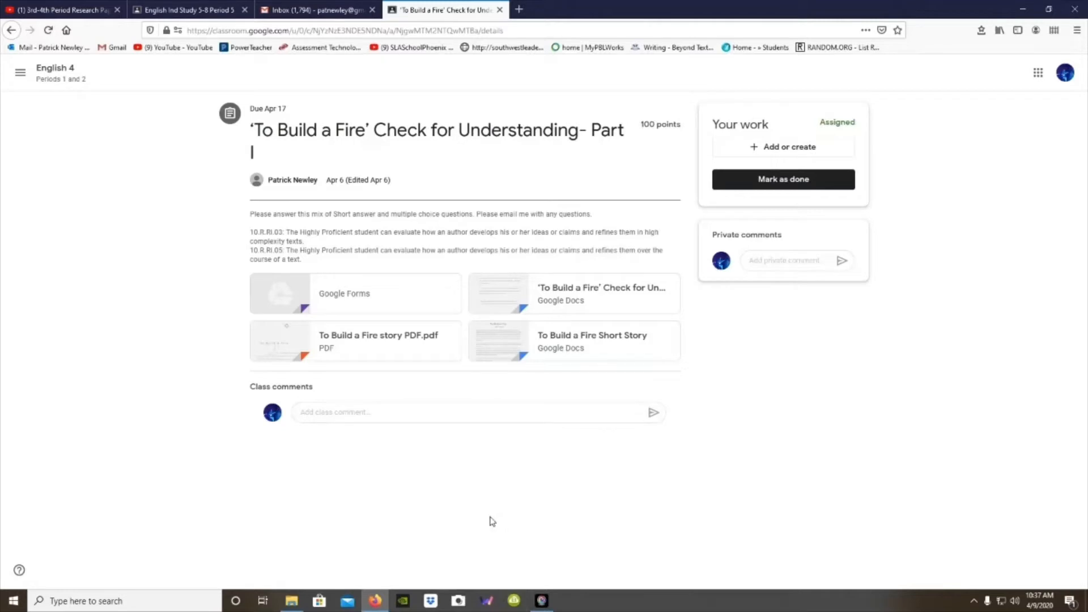
pyautogui.moveTo(320, 376)
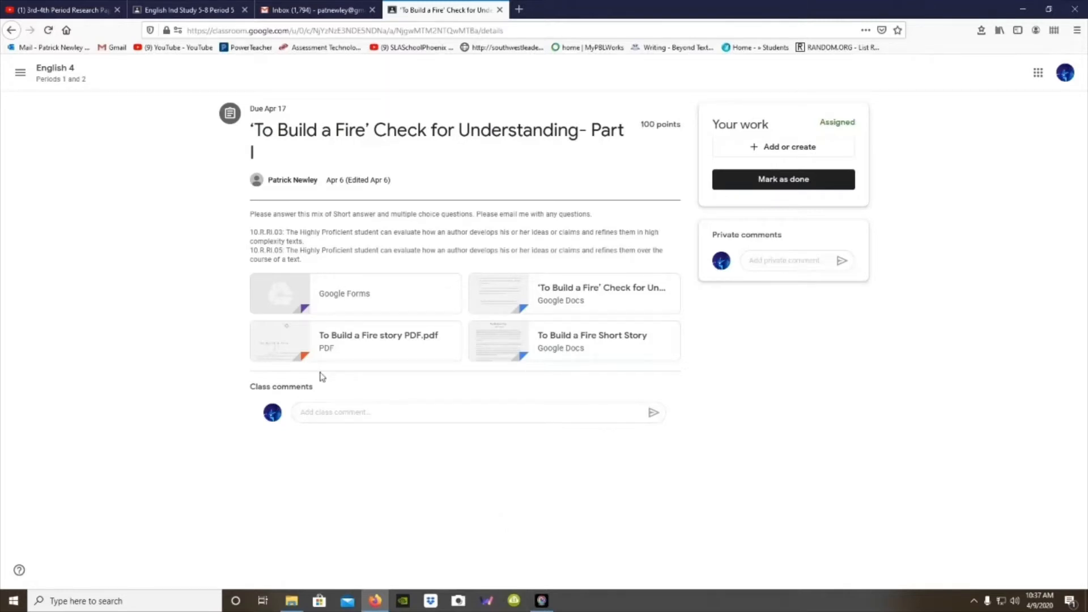
pyautogui.moveTo(342, 337)
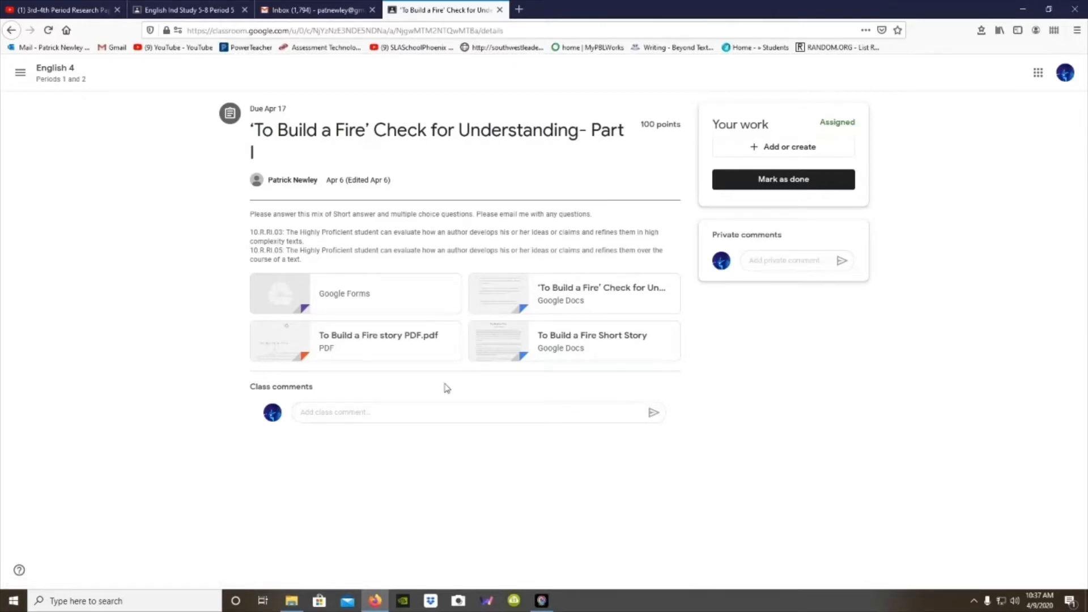
pyautogui.moveTo(513, 304)
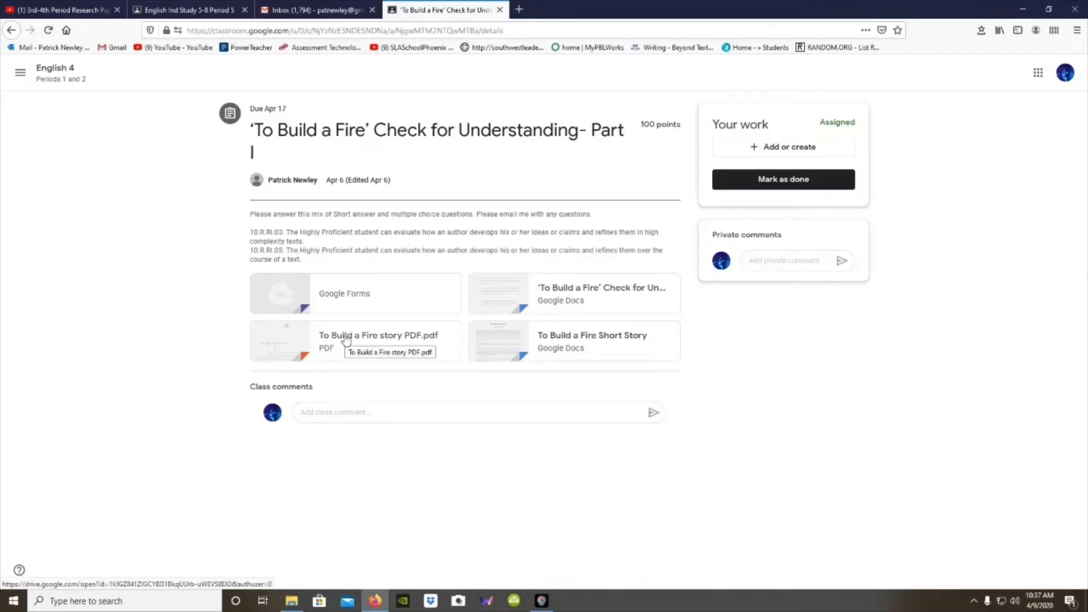
# Step: Page through the 'To Build a Fire' story PDF and close it back to the assignment
pyautogui.click(355, 342)
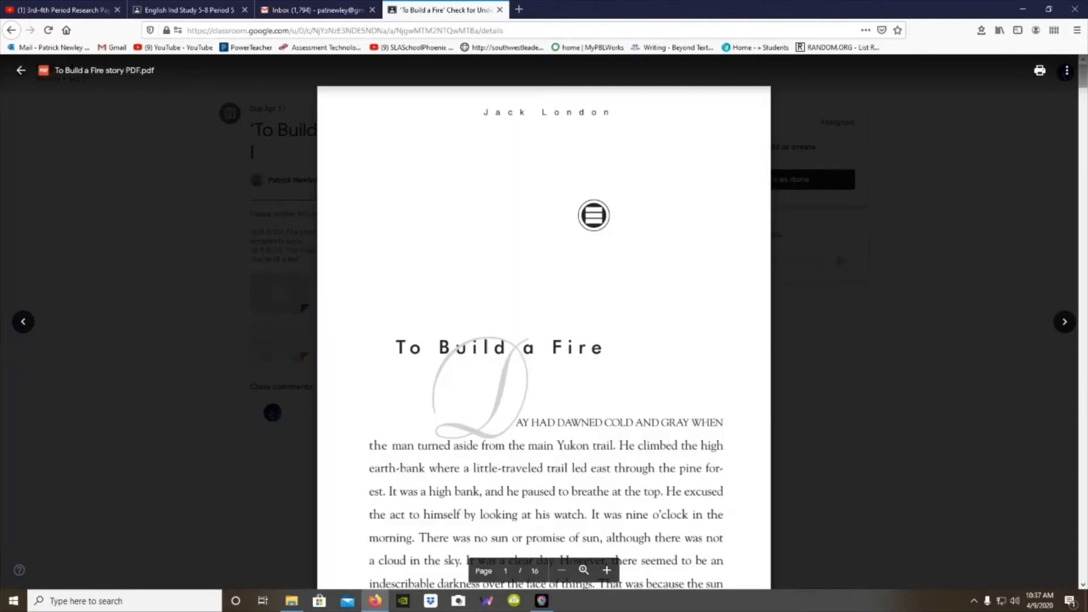
pyautogui.scroll(-3)
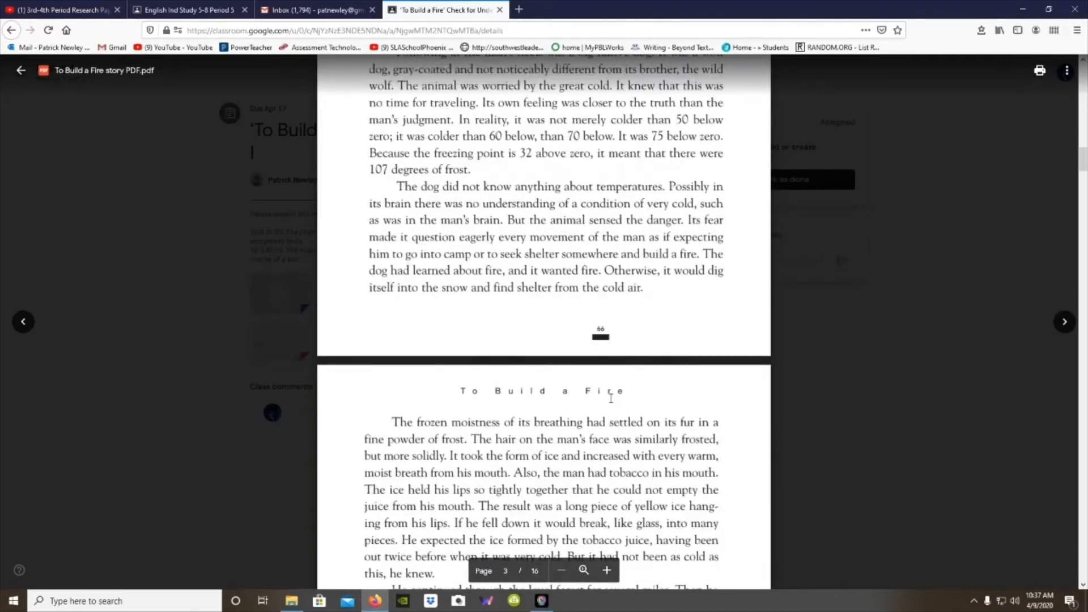
pyautogui.scroll(-3)
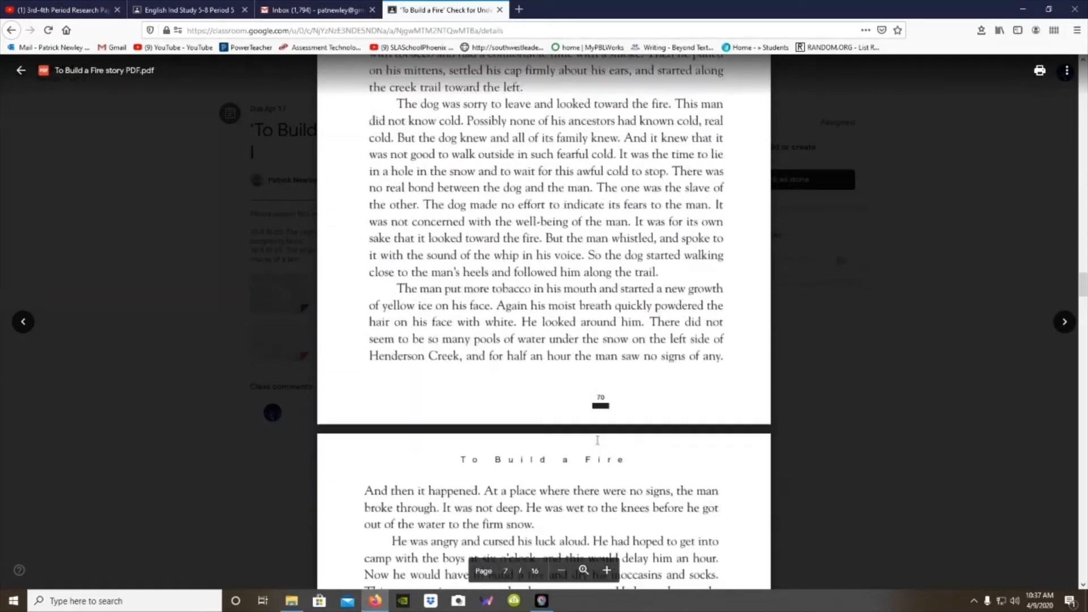
pyautogui.scroll(-3)
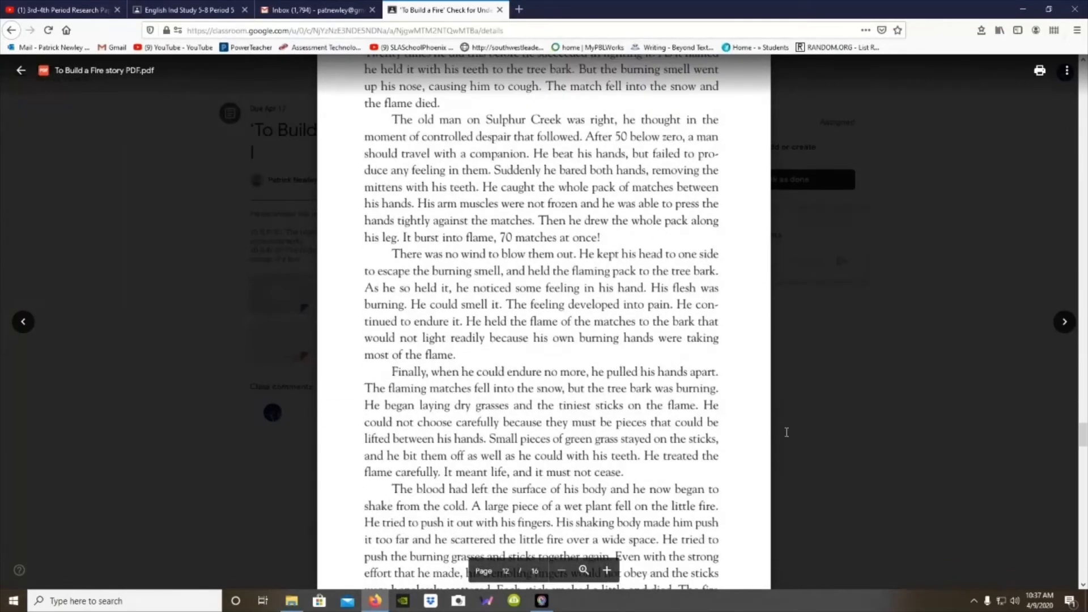
pyautogui.click(20, 70)
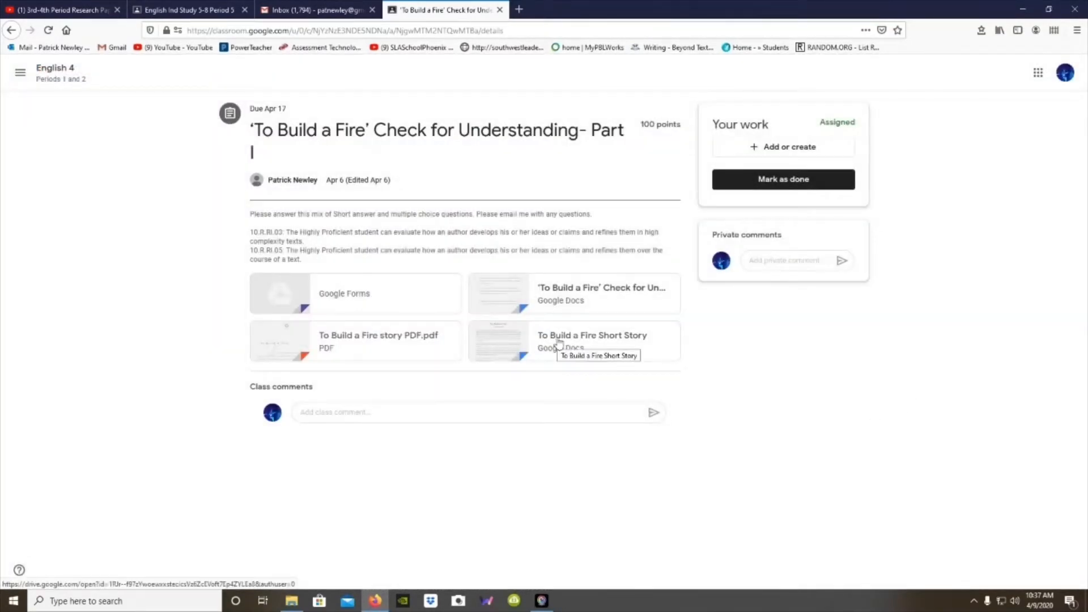
pyautogui.moveTo(1050, 69)
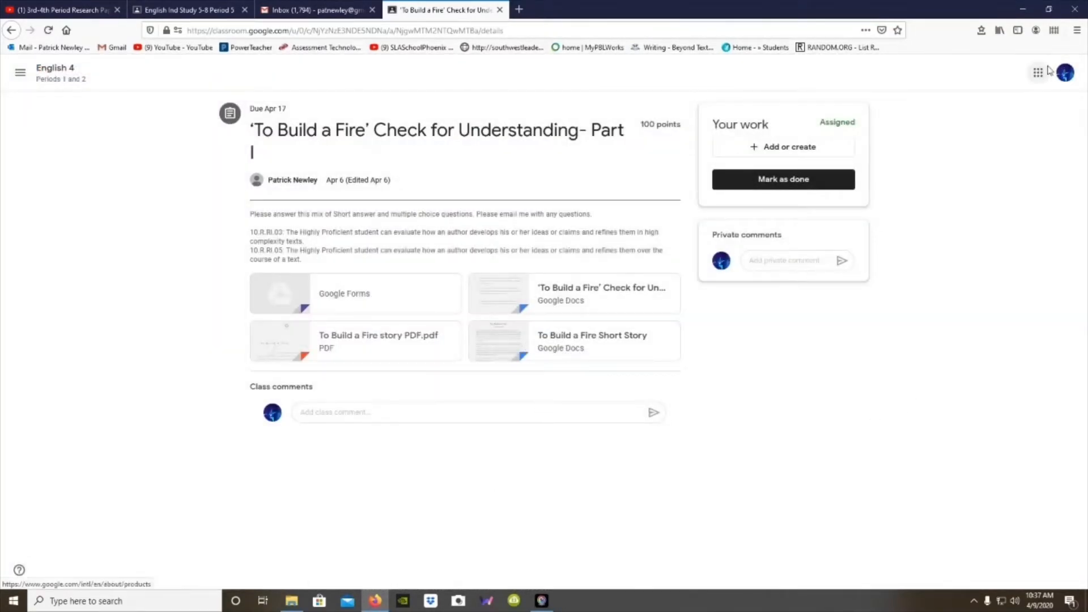
# Step: Glance at the Google apps list and dismiss it again
pyautogui.click(1038, 73)
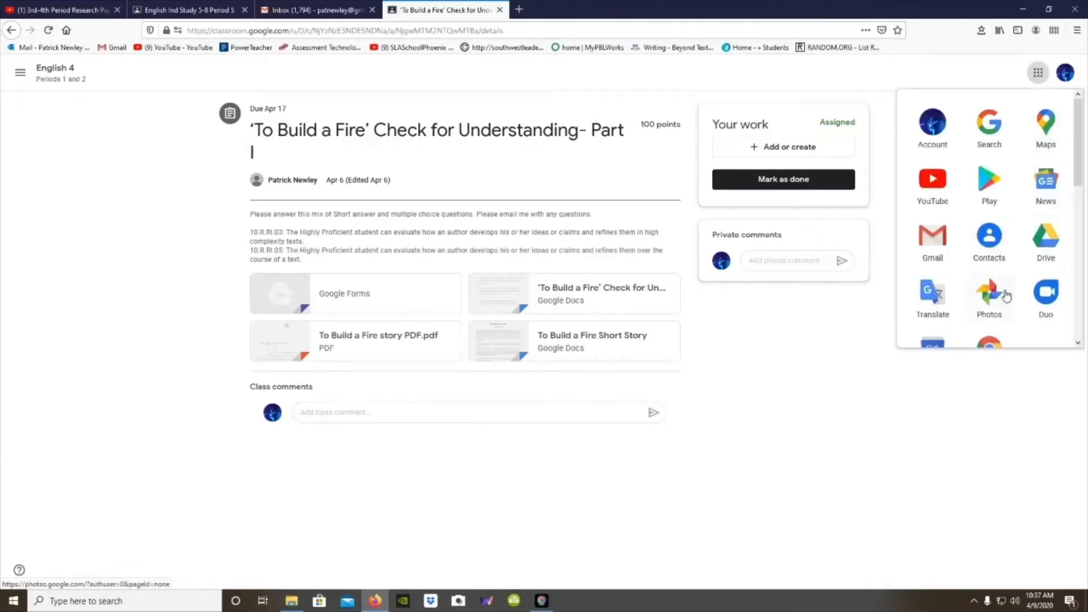
pyautogui.scroll(-3)
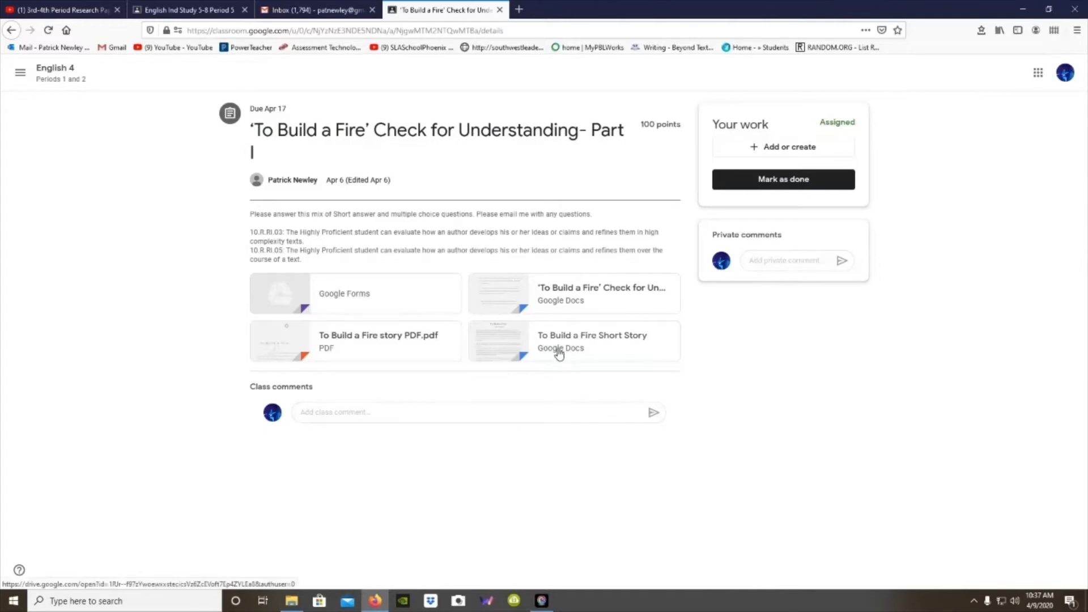
pyautogui.click(573, 341)
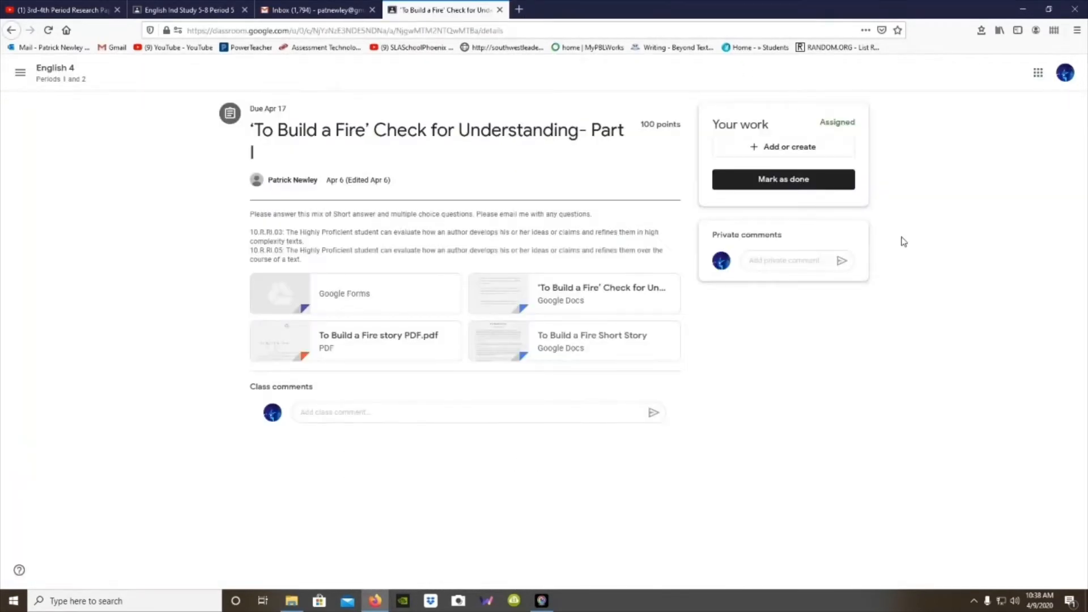
pyautogui.moveTo(539, 481)
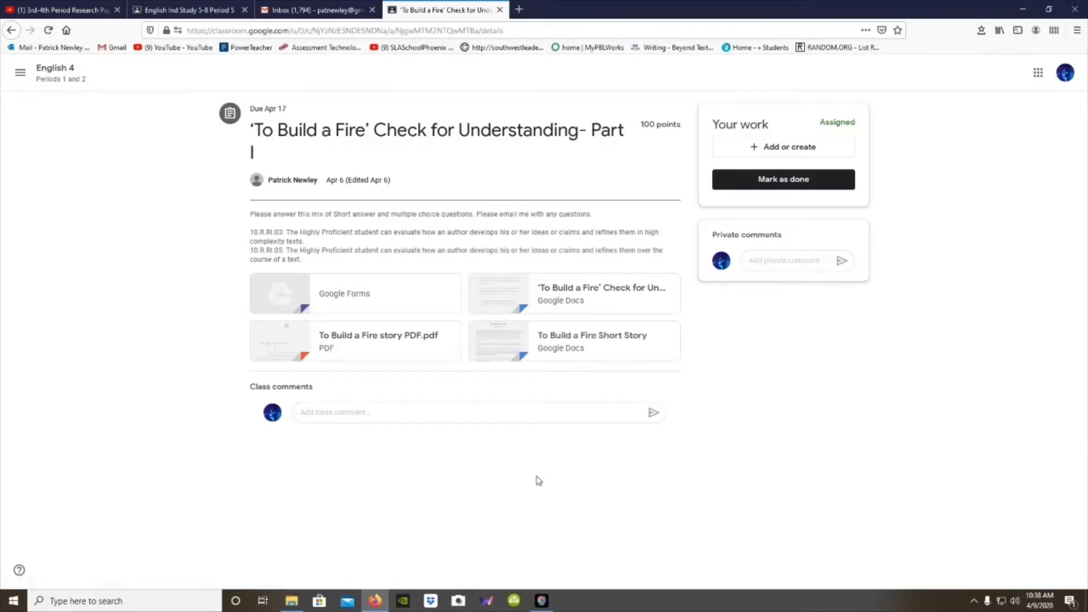
pyautogui.moveTo(606, 356)
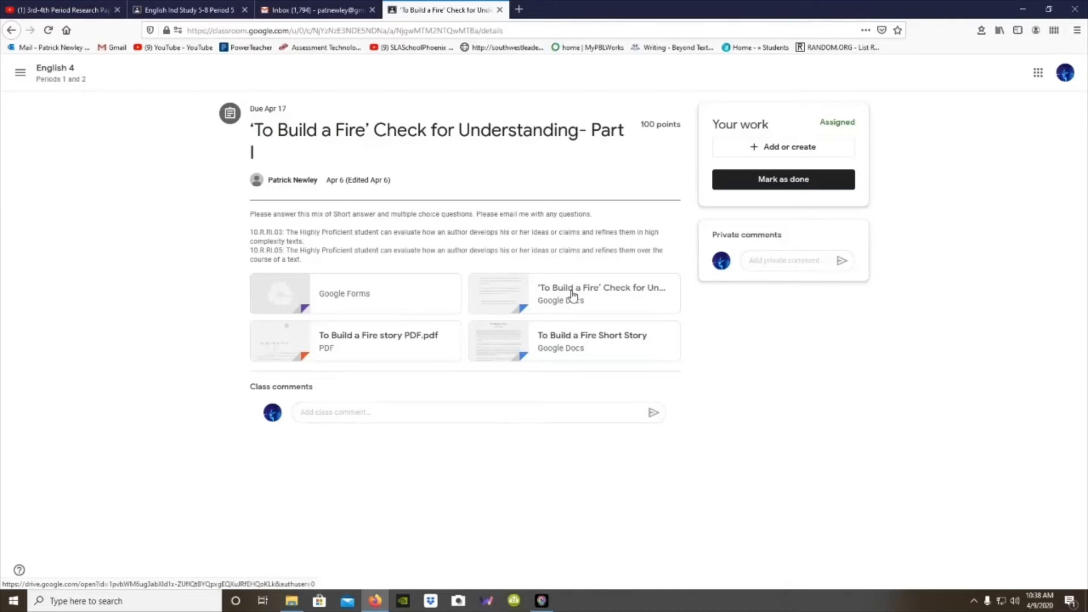
pyautogui.moveTo(621, 294)
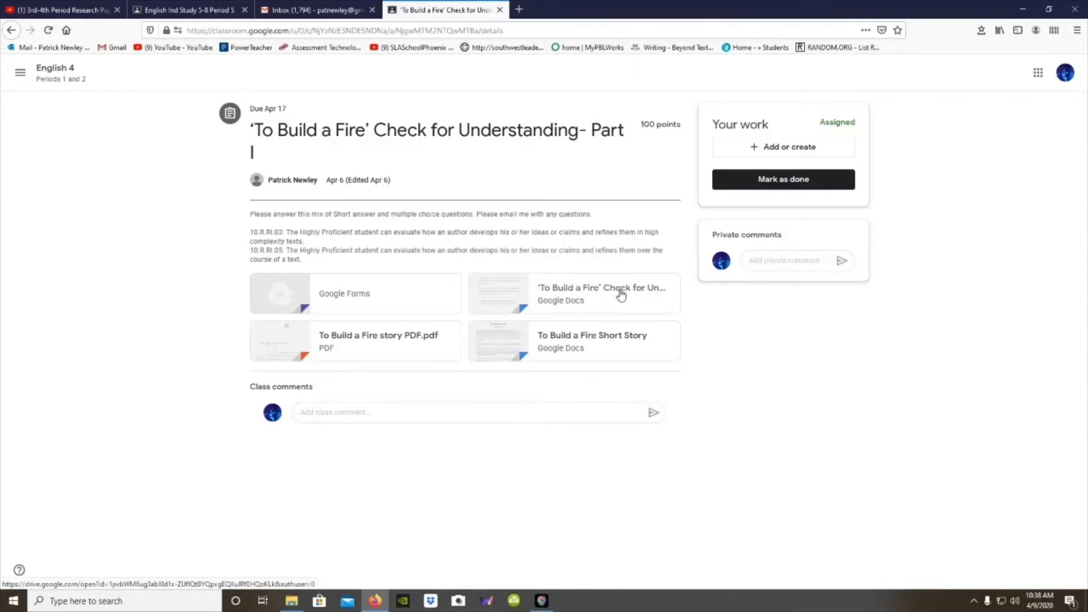
# Step: Review the Check for Understanding worksheet in Docs, deleting and reselecting question 1's answer
pyautogui.click(602, 292)
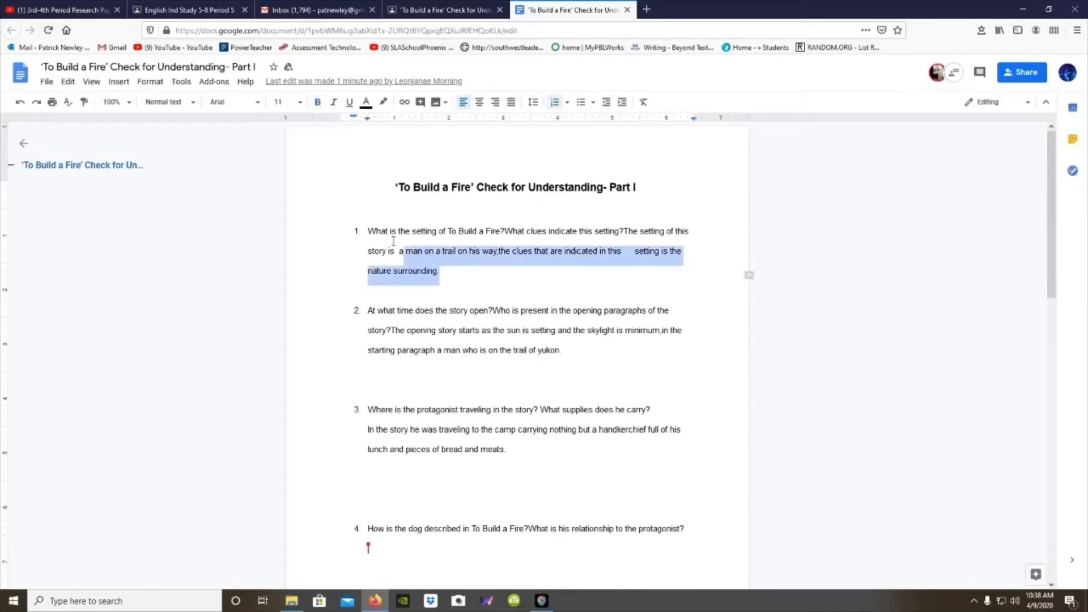
pyautogui.click(440, 271)
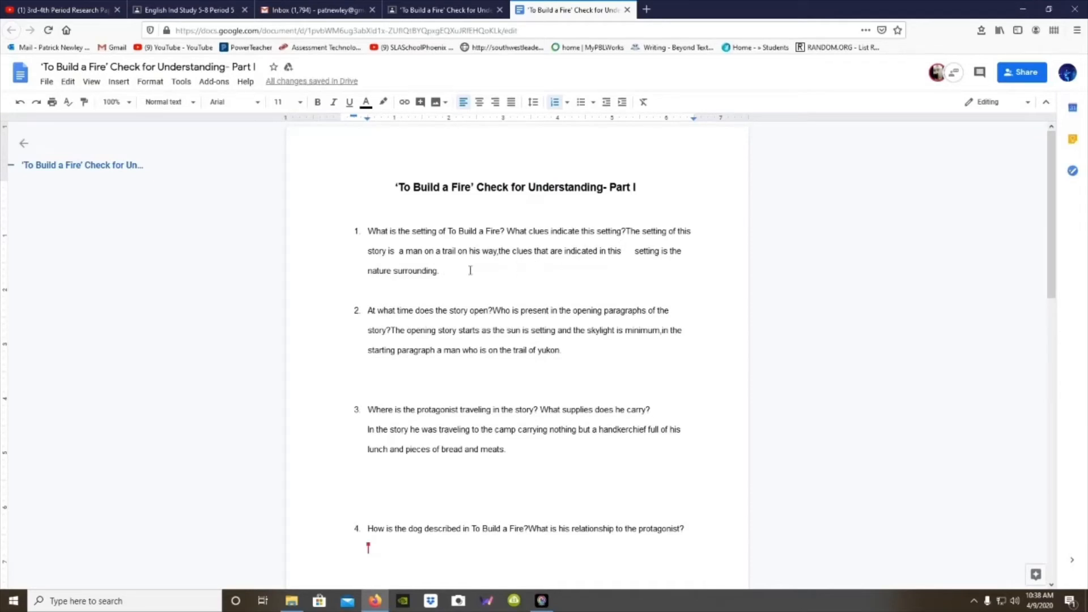
pyautogui.scroll(-3)
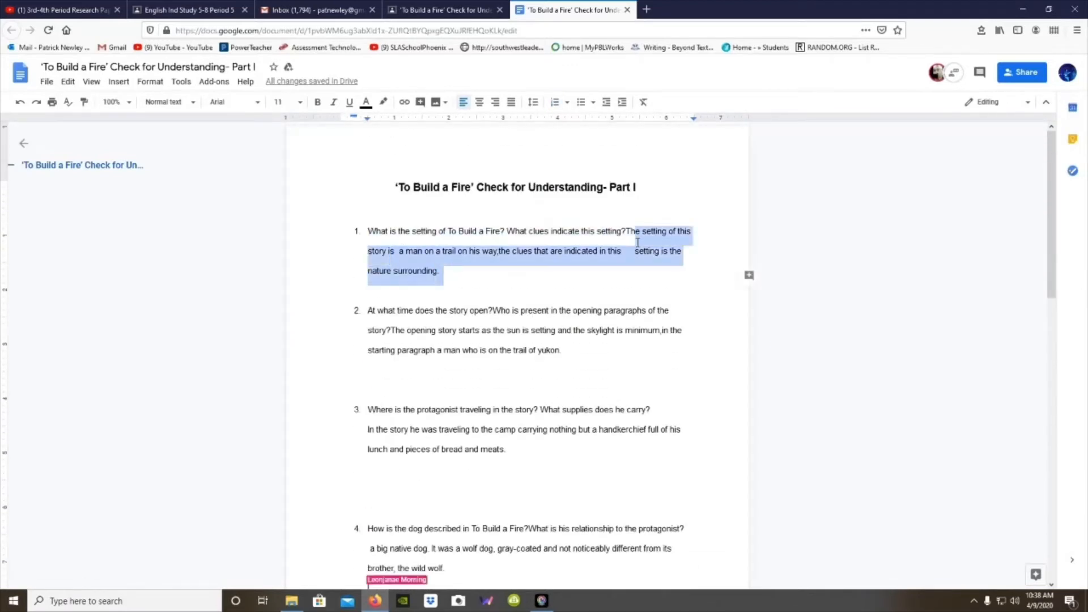
pyautogui.press('Delete')
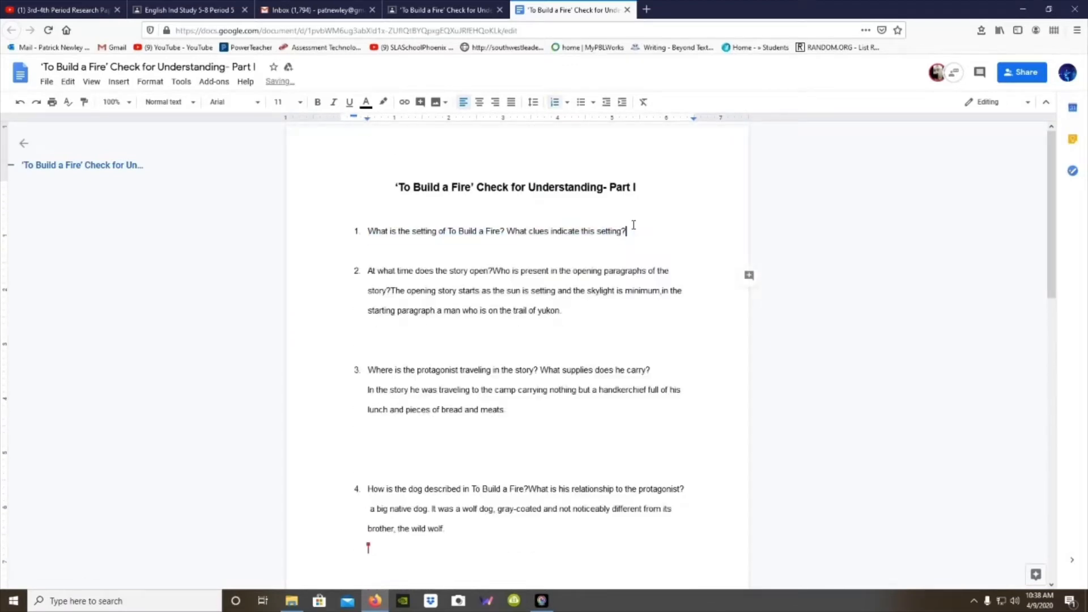
pyautogui.moveTo(392, 291); pyautogui.dragTo(561, 310)
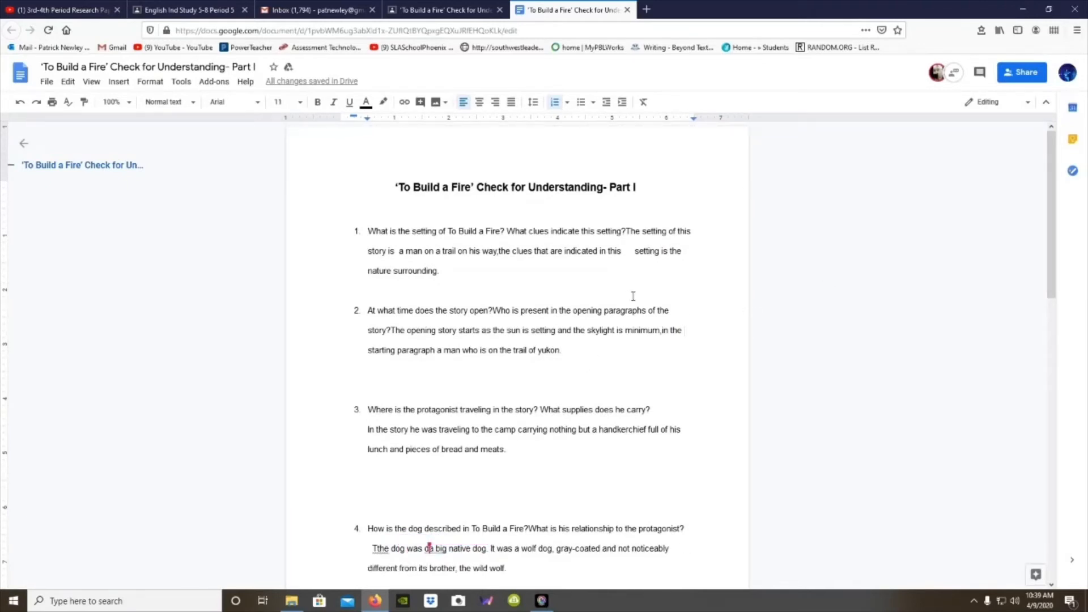
pyautogui.scroll(-3)
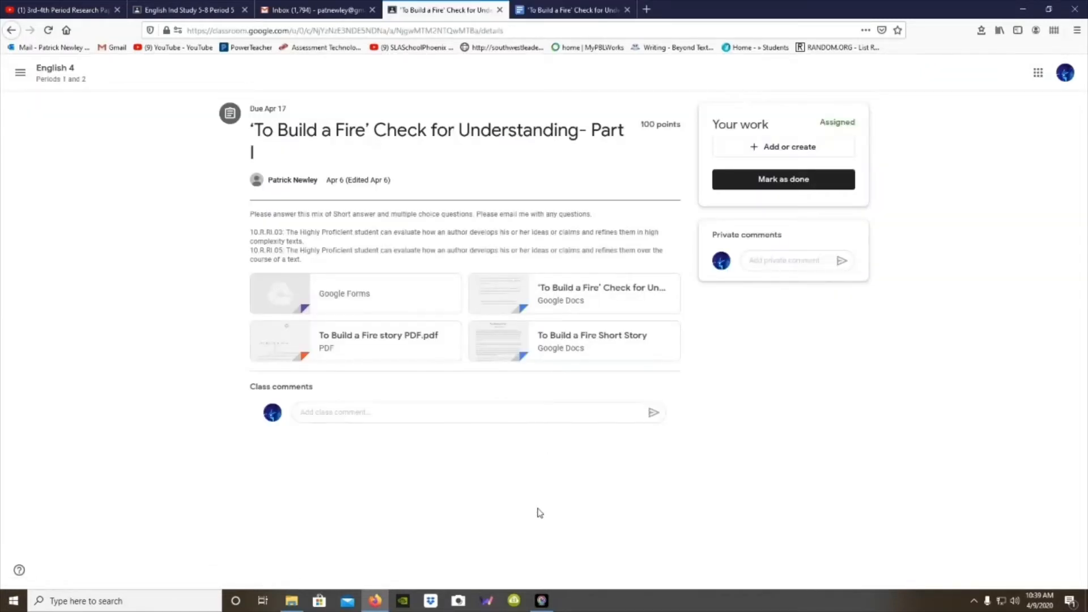
pyautogui.moveTo(589, 366)
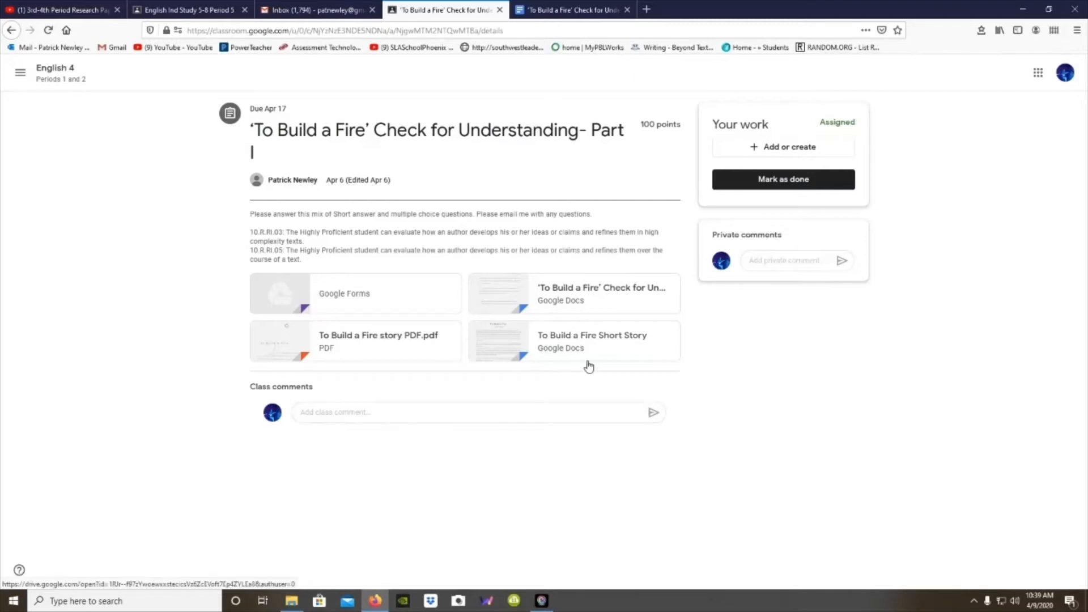
pyautogui.moveTo(317, 350)
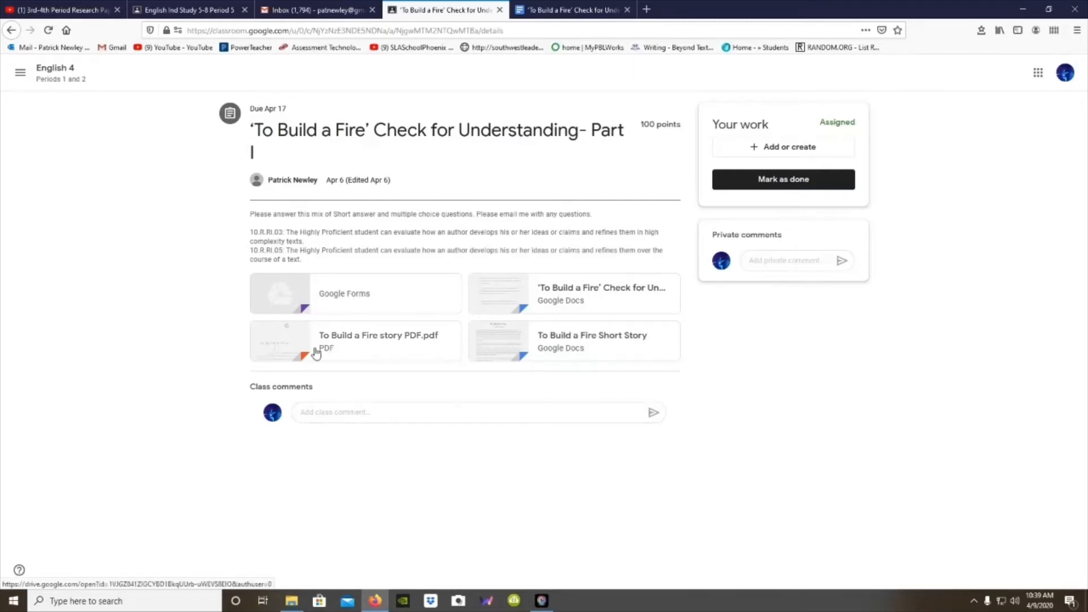
pyautogui.moveTo(562, 360)
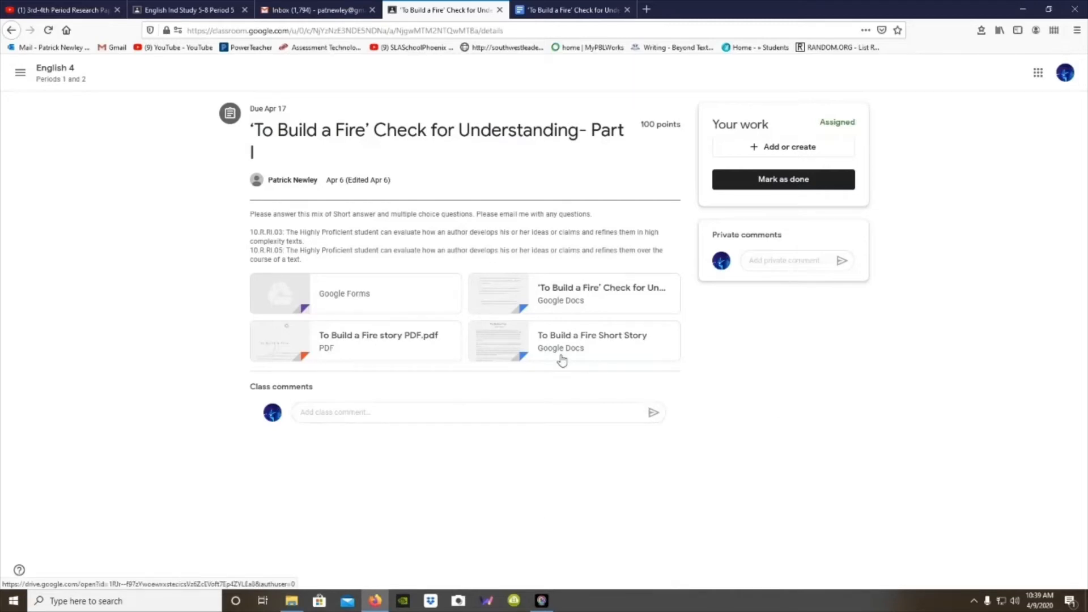
pyautogui.moveTo(547, 299)
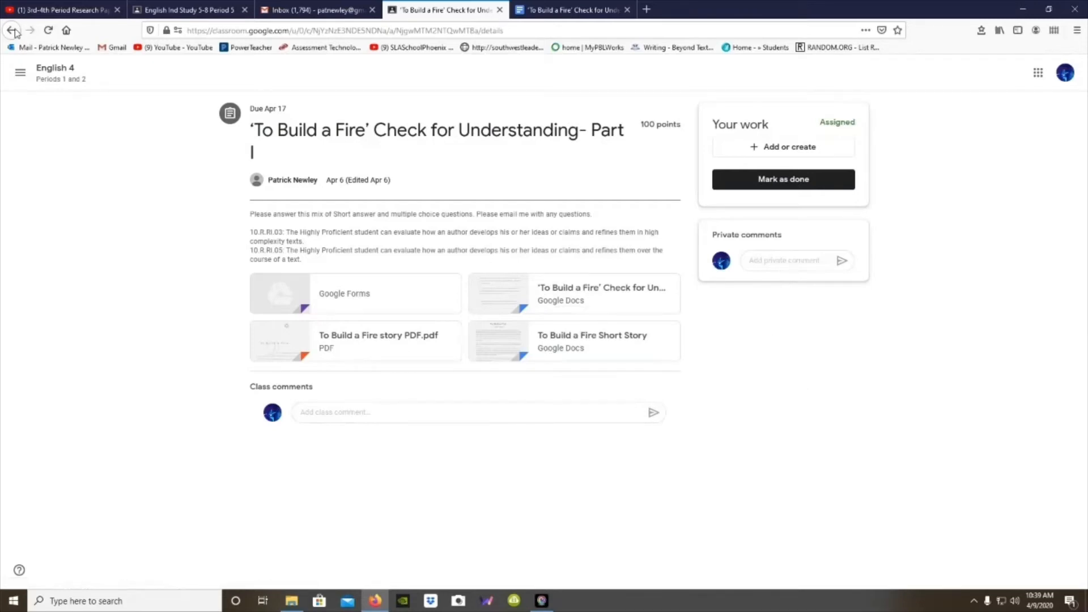
# Step: From the stream, play the worksheet's Naturalism instruction video, skip to about 2:50 and pause
pyautogui.click(11, 29)
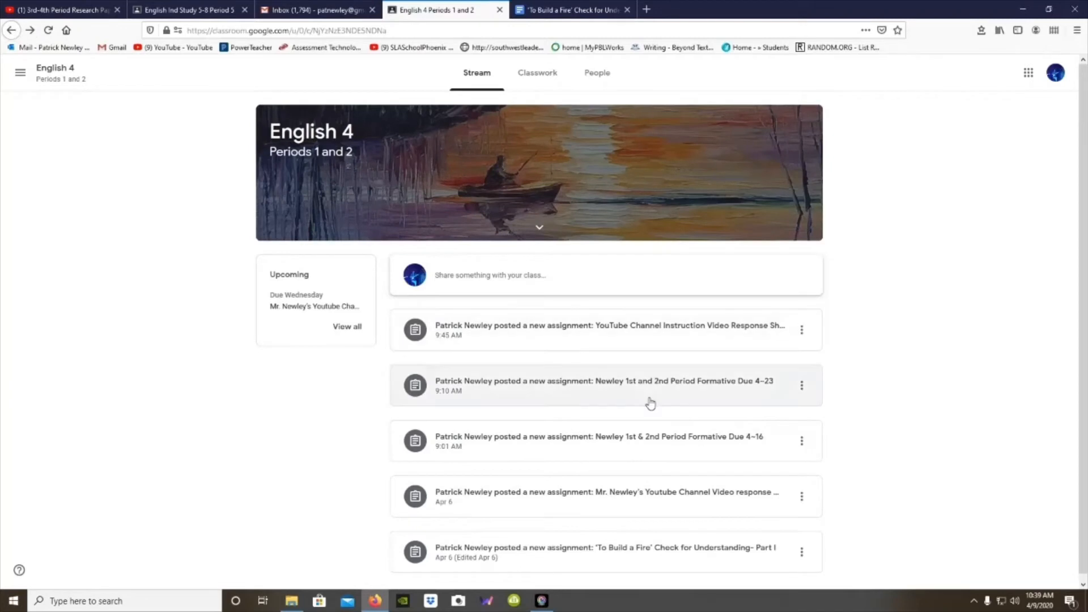
pyautogui.moveTo(625, 340)
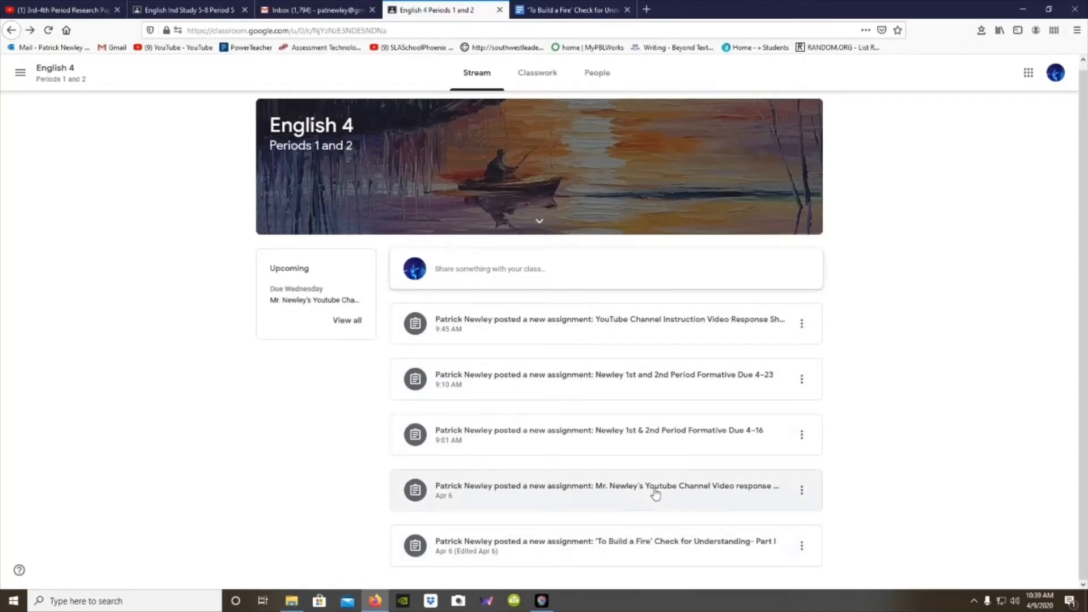
pyautogui.click(604, 489)
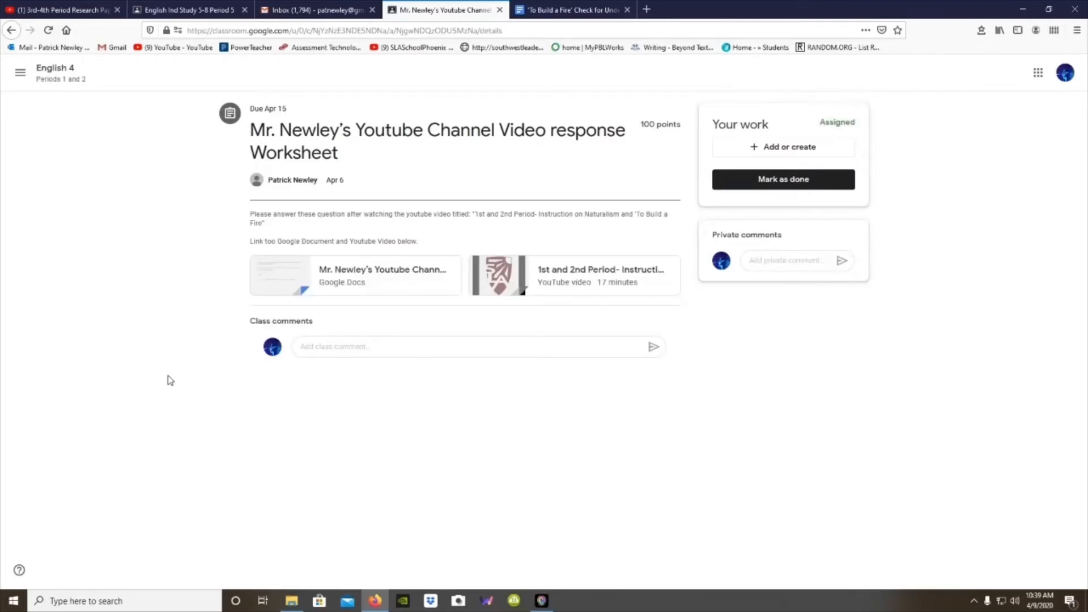
pyautogui.moveTo(595, 282)
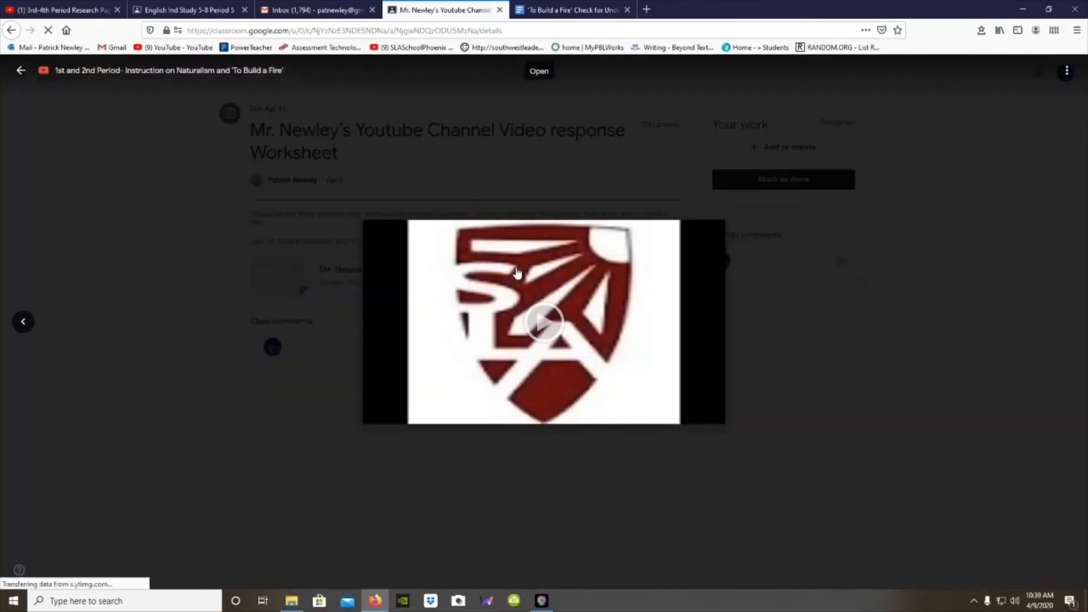
pyautogui.click(543, 321)
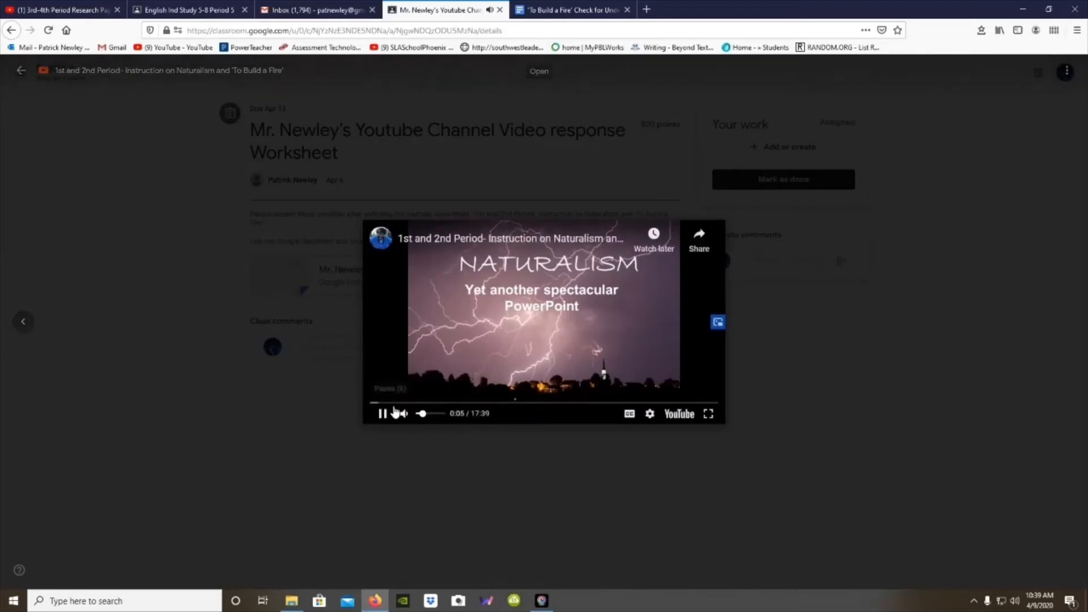
pyautogui.click(399, 403)
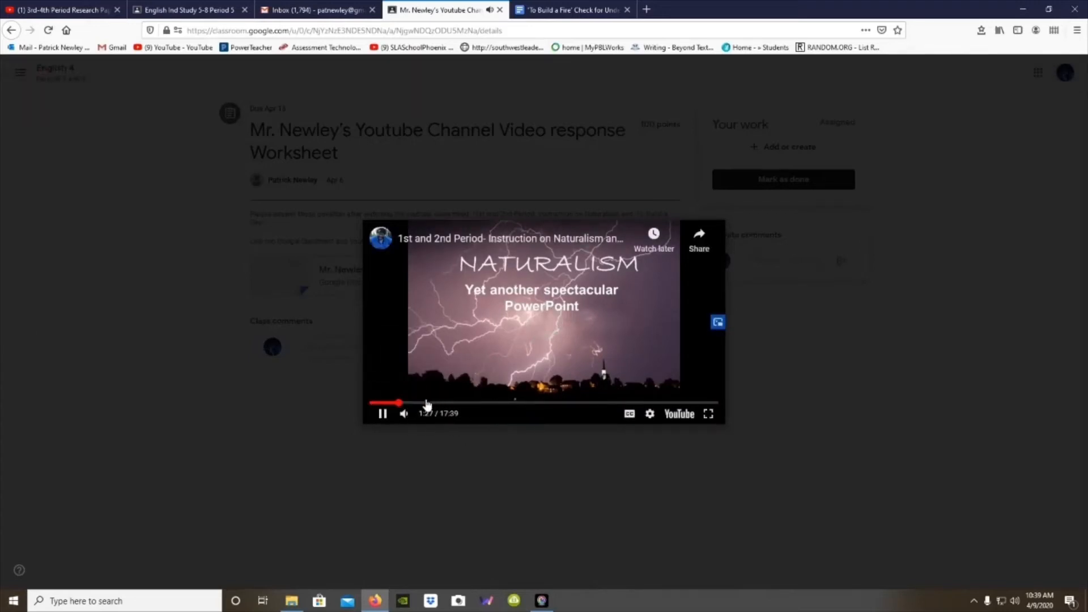
pyautogui.click(427, 402)
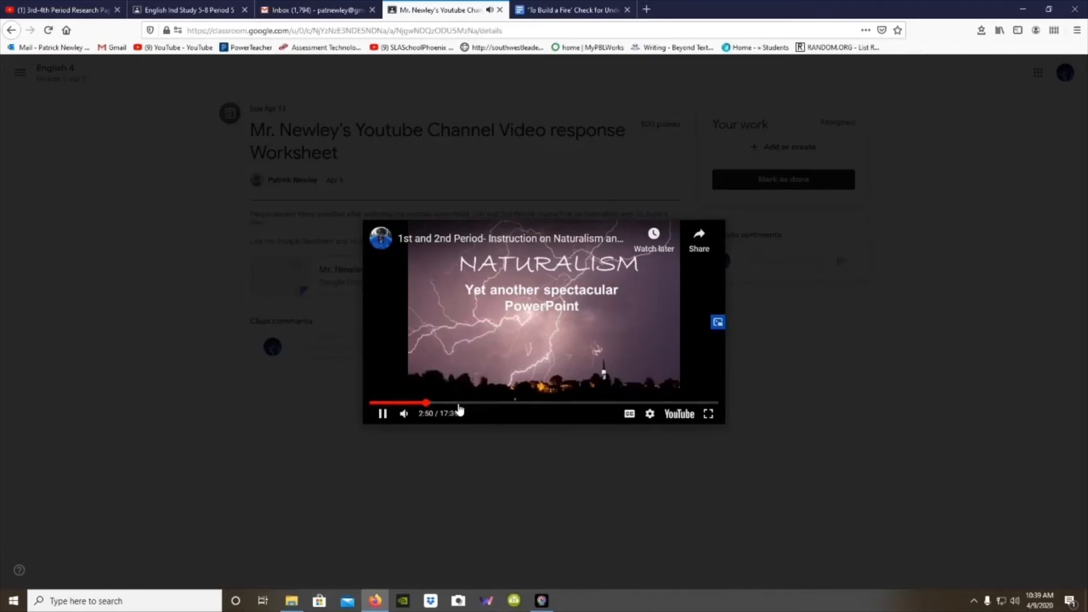
pyautogui.moveTo(565, 323)
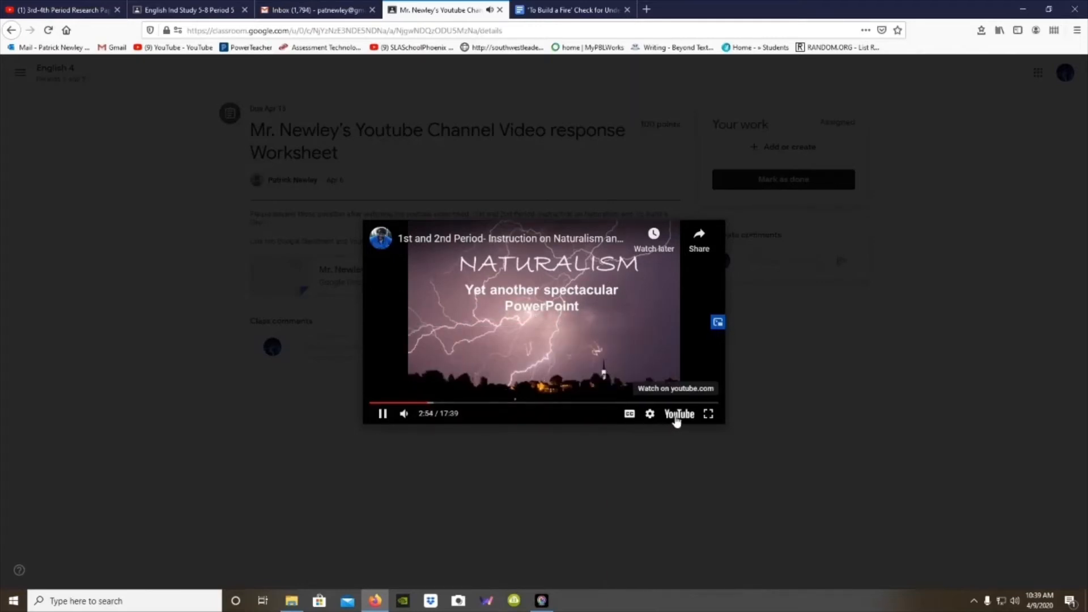
pyautogui.click(679, 414)
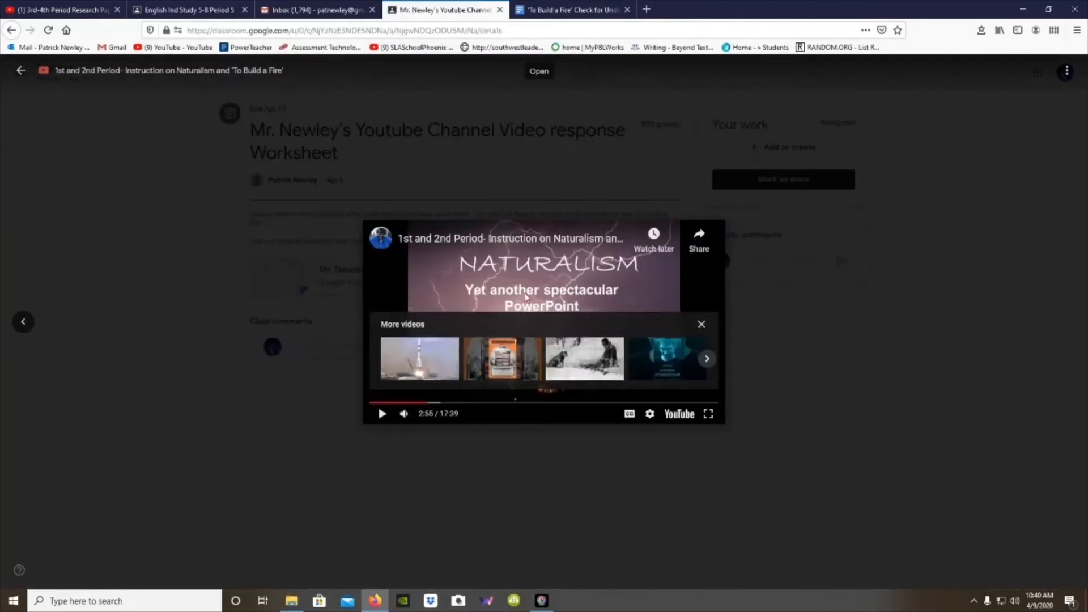
# Step: View Mr. Newley's video response worksheet questions in Docs, scrolling down and back up
pyautogui.click(700, 324)
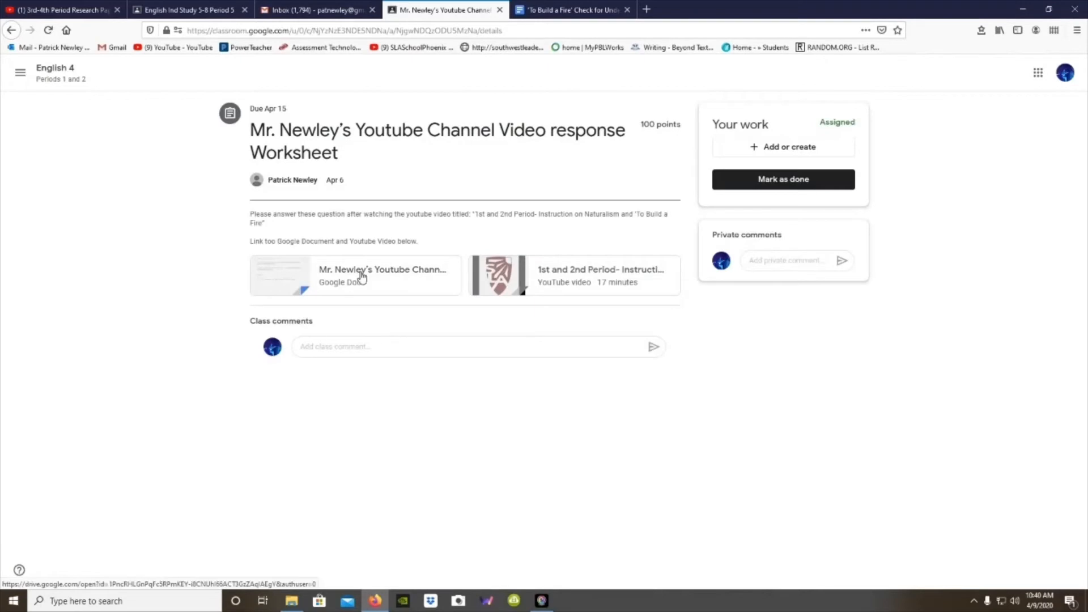
pyautogui.moveTo(236, 280)
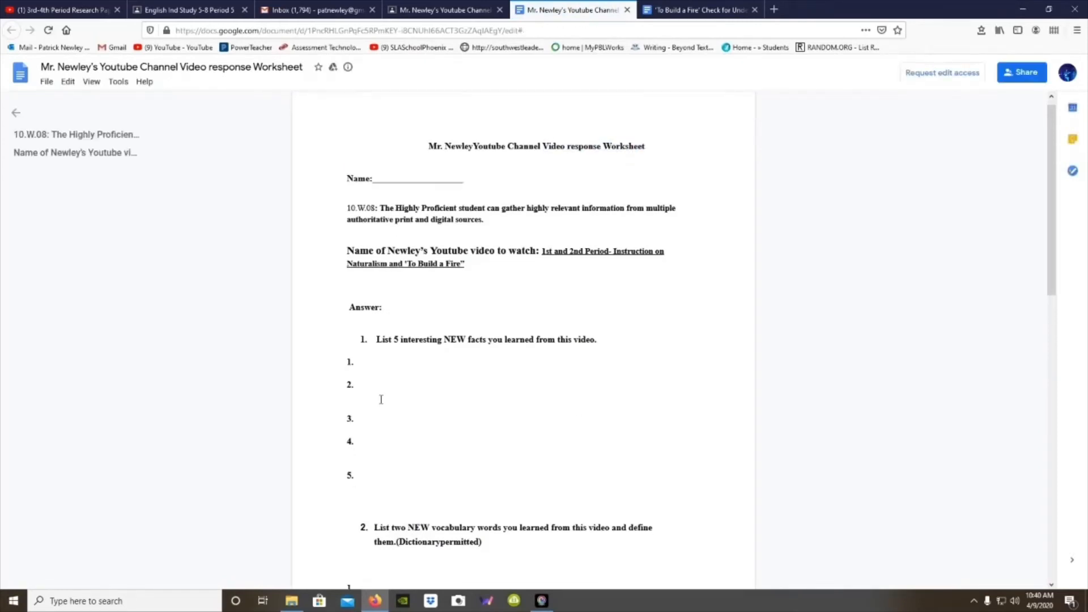
pyautogui.scroll(-3)
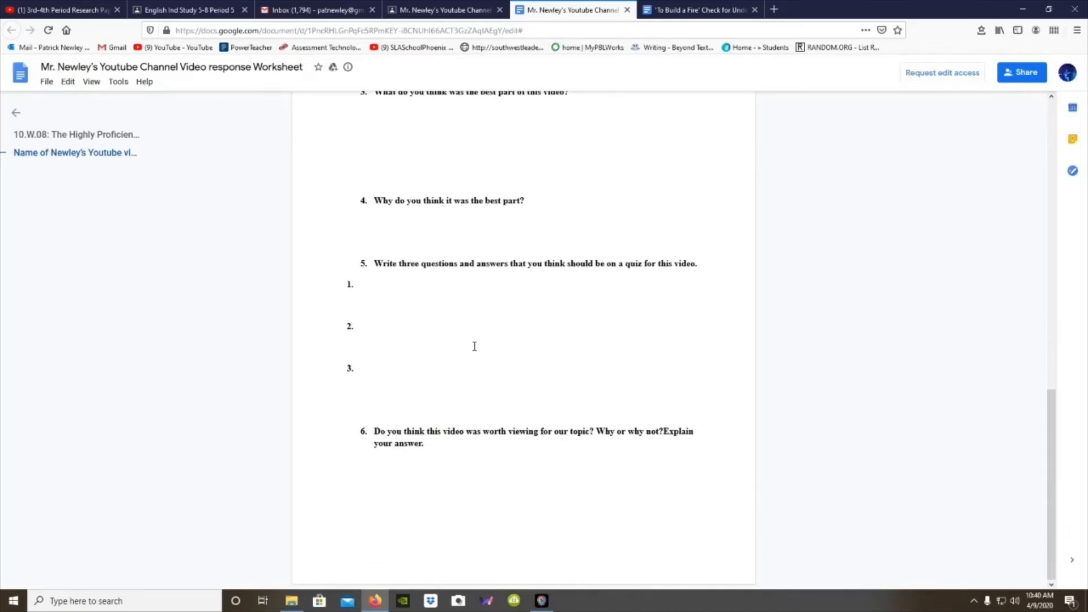
pyautogui.scroll(3)
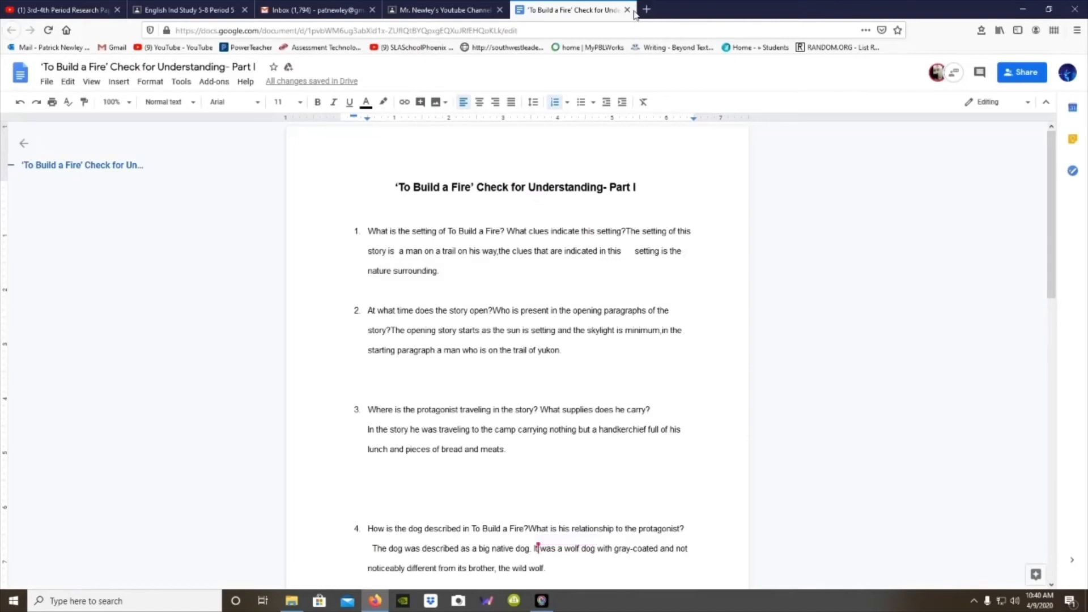
# Step: Close the Docs tab, pass through the Gmail inbox, and reopen the English 4 class stream
pyautogui.click(627, 10)
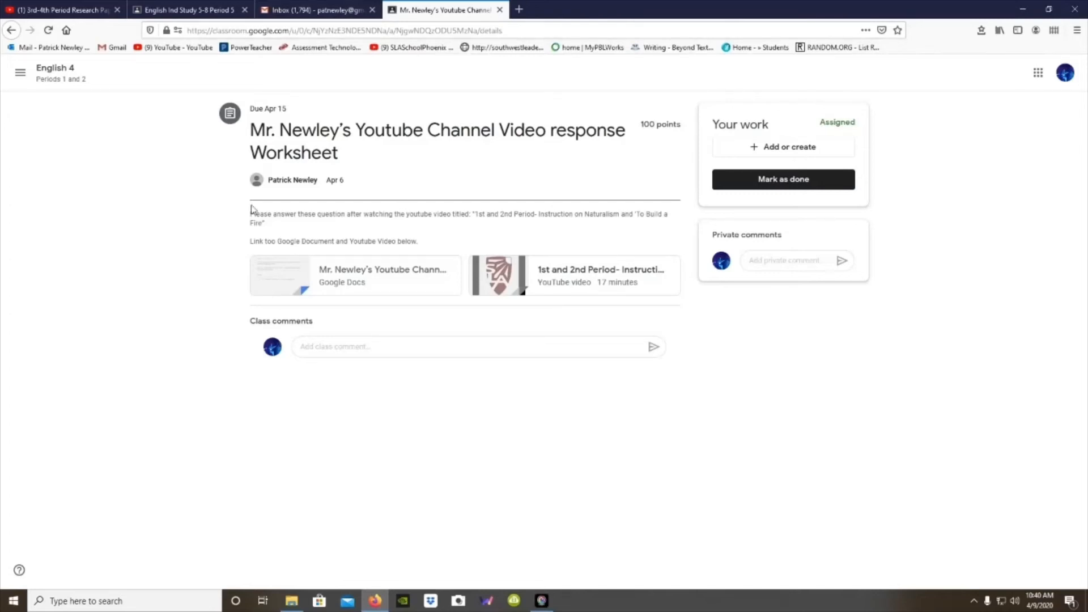
pyautogui.click(316, 10)
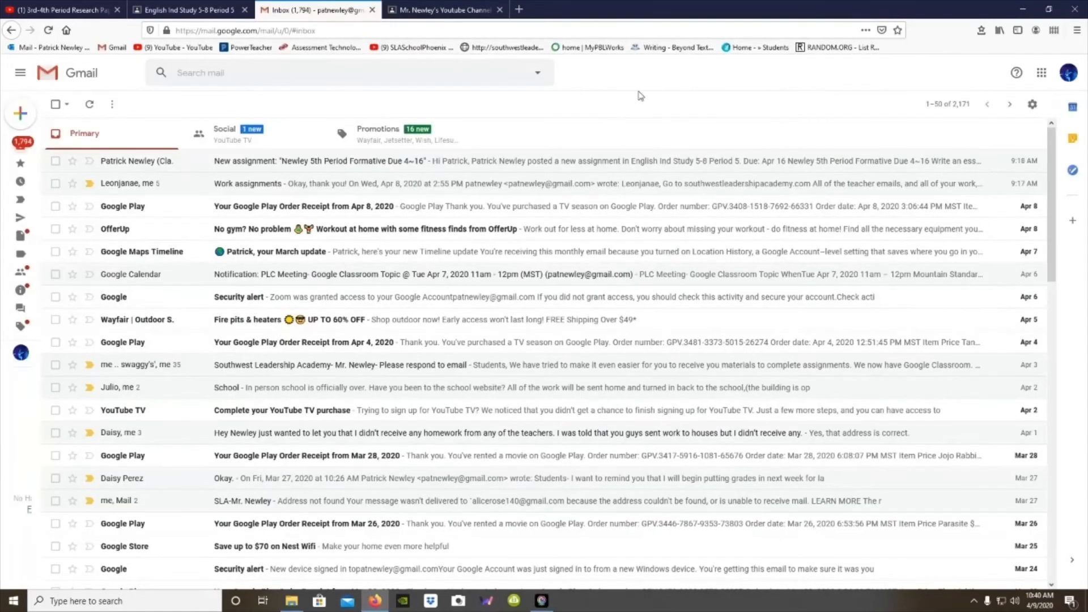
pyautogui.click(1041, 73)
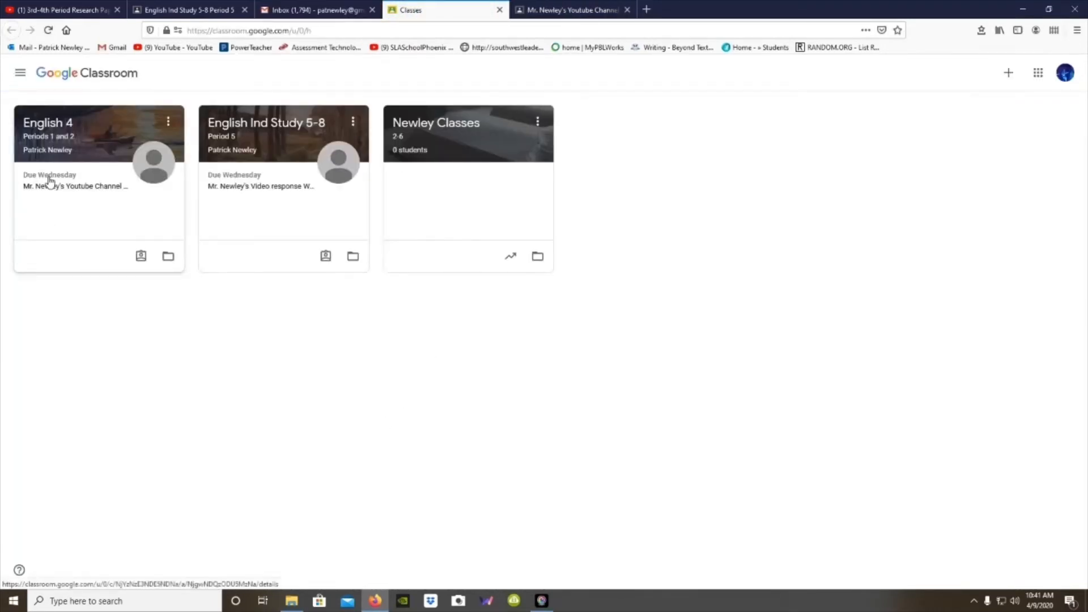
pyautogui.click(48, 123)
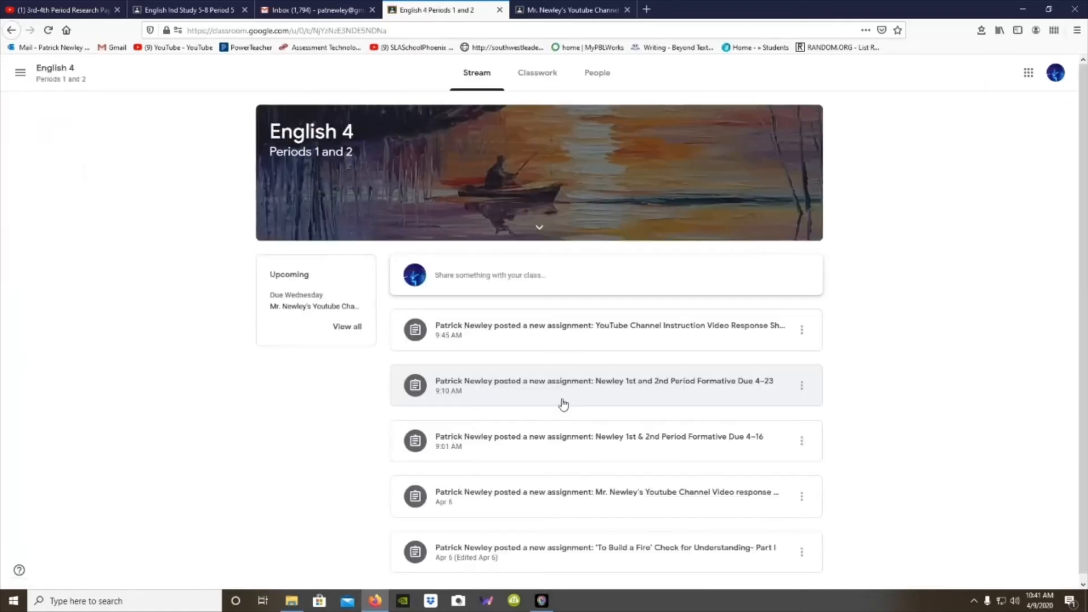
pyautogui.scroll(-3)
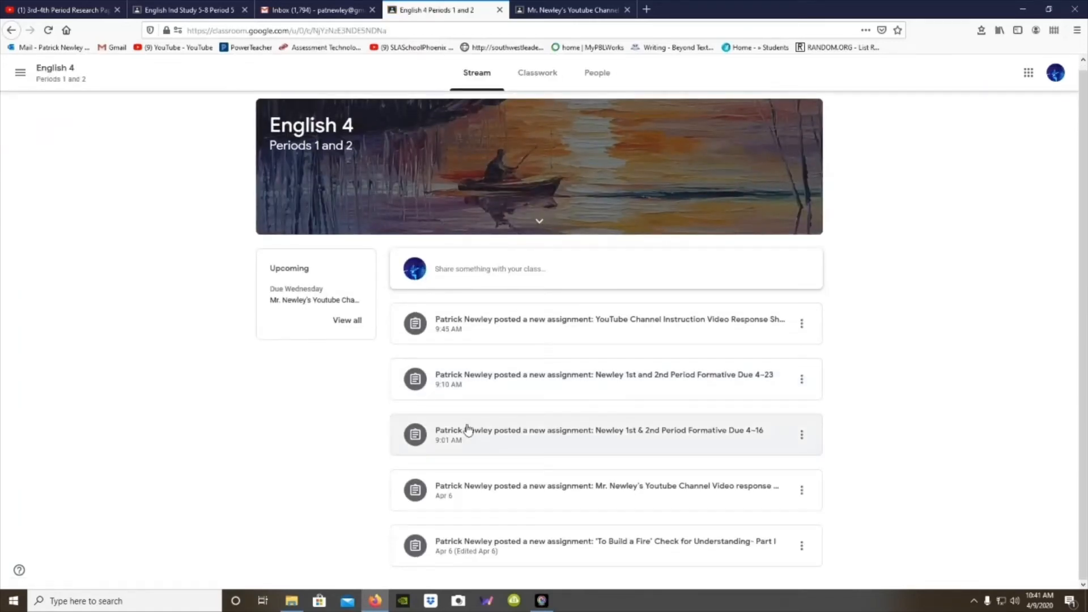
# Step: Enter the Newley 1st & 2nd Period Formative Due 4~16 assignment with its essay instructions
pyautogui.click(597, 430)
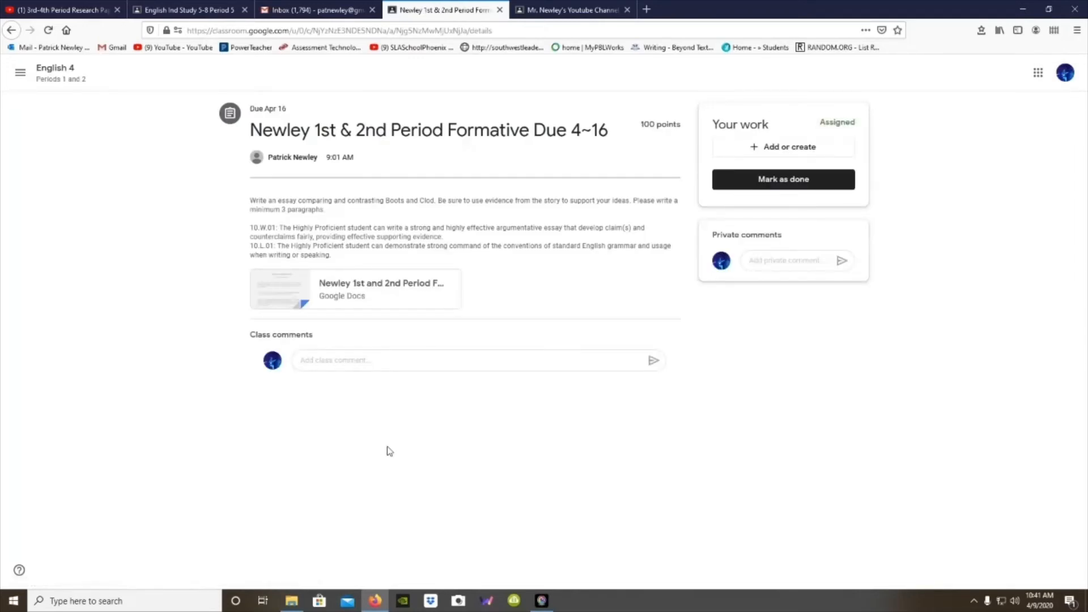
pyautogui.moveTo(389, 449)
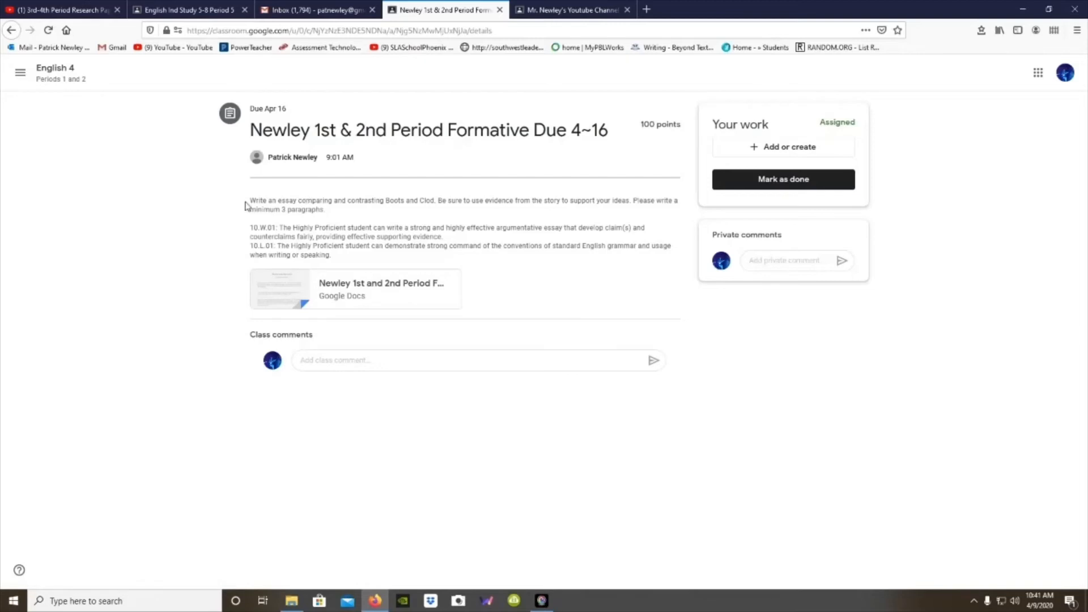
pyautogui.moveTo(375, 313)
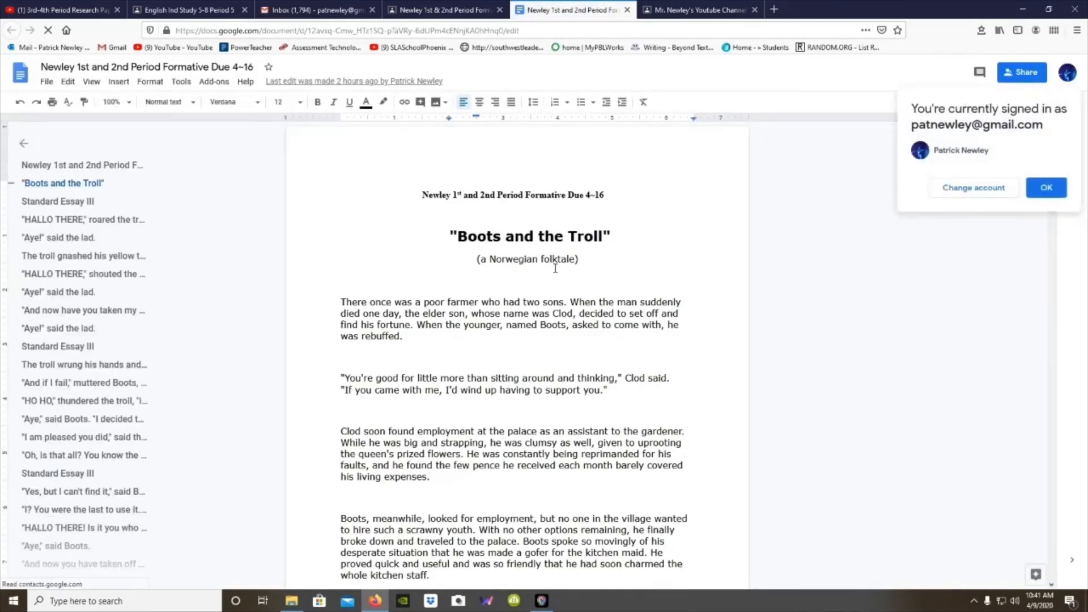
# Step: Dismiss the account notice, scroll the essay to its blank answer page and enter placeholder text 'Uhsbflshfb;wehf b;dsjhfb'
pyautogui.click(1046, 187)
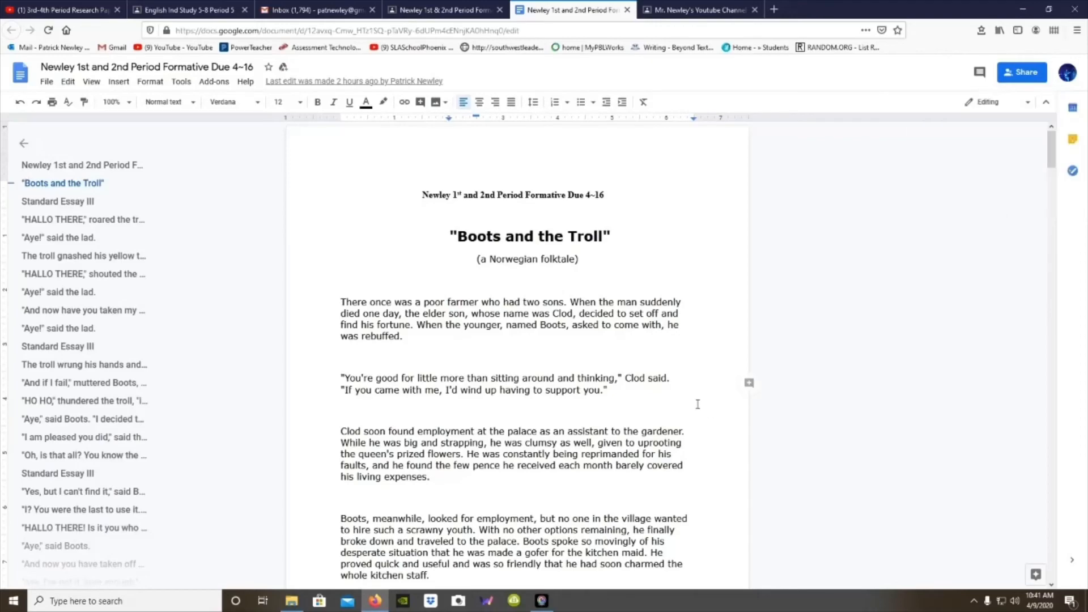
pyautogui.scroll(-3)
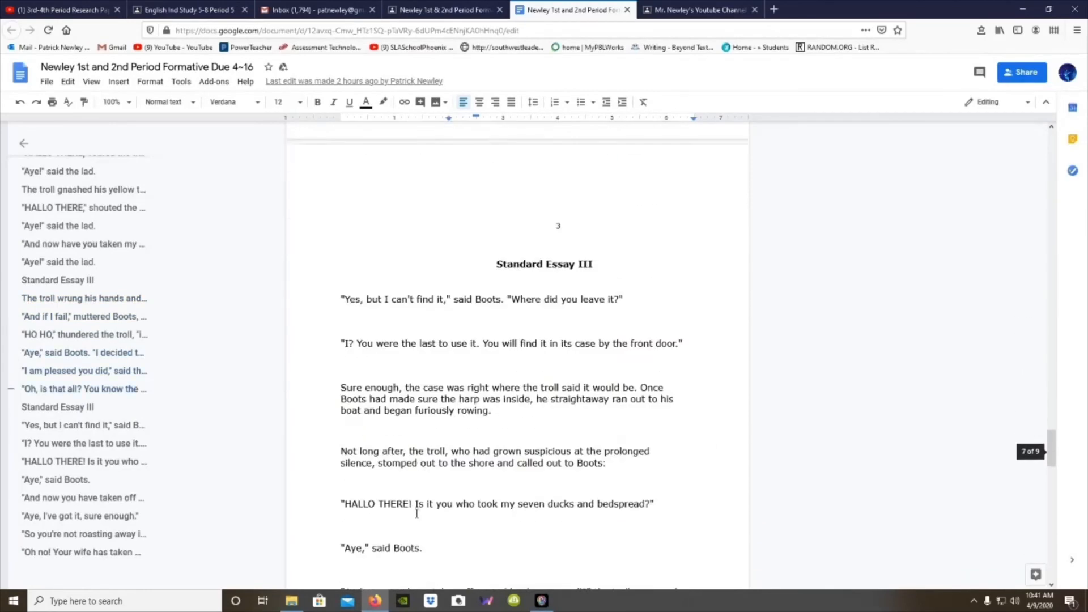
pyautogui.scroll(-3)
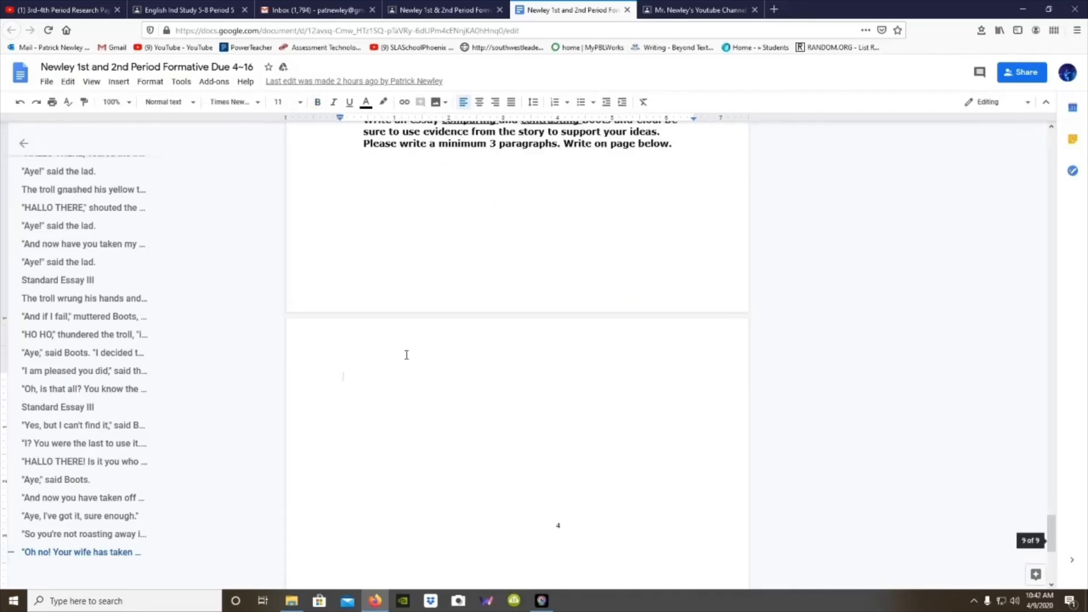
pyautogui.write('Uhsbflshfb;wehf b;dsjhfb')
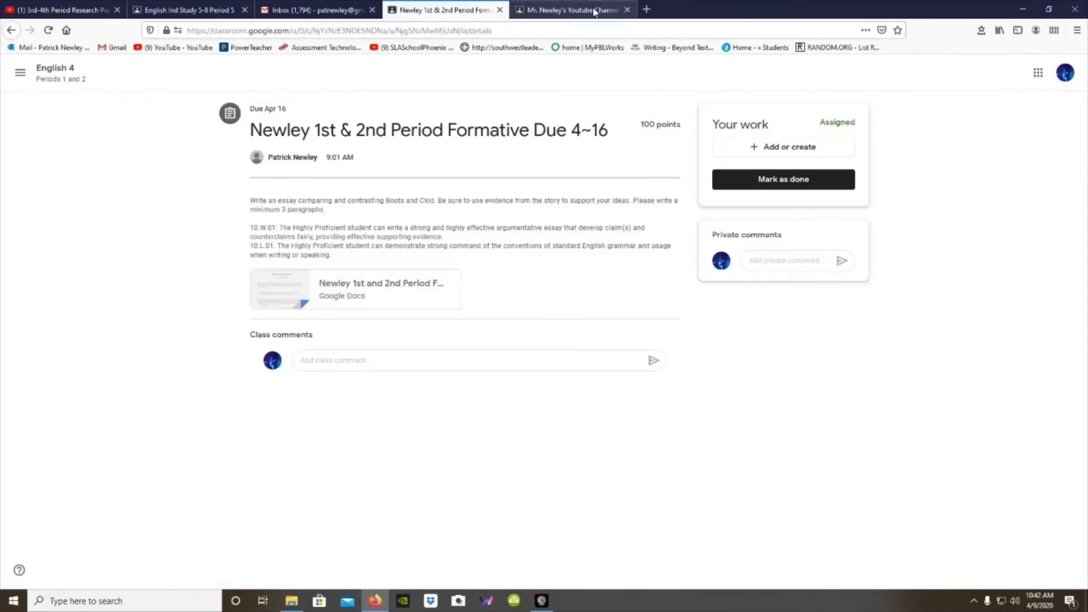
# Step: Reach the Student Homework Packets page from the school website's Latest News homework link
pyautogui.click(569, 11)
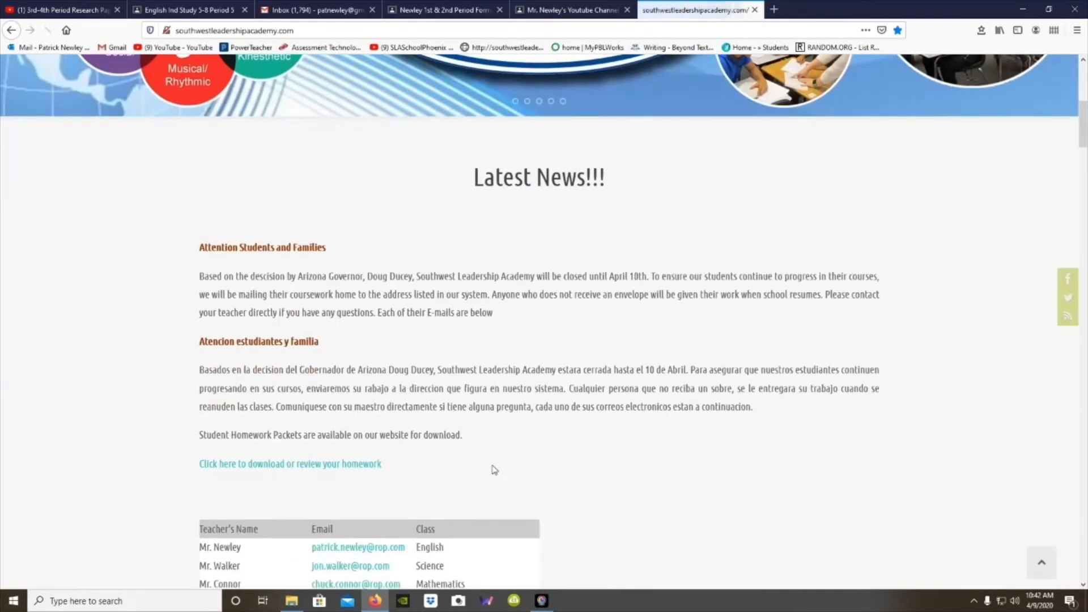
pyautogui.scroll(-3)
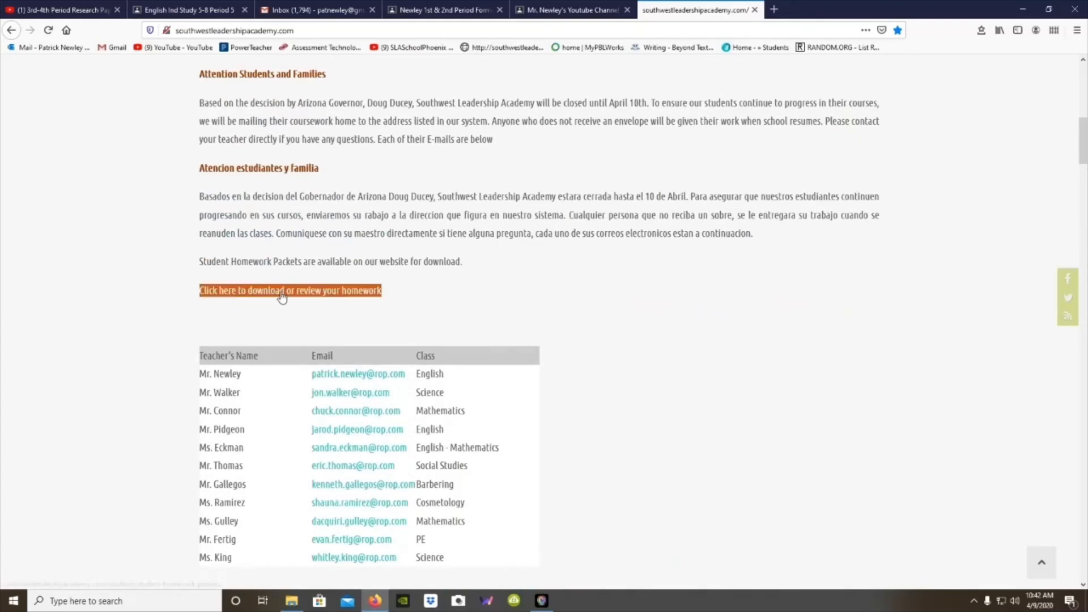
pyautogui.click(289, 291)
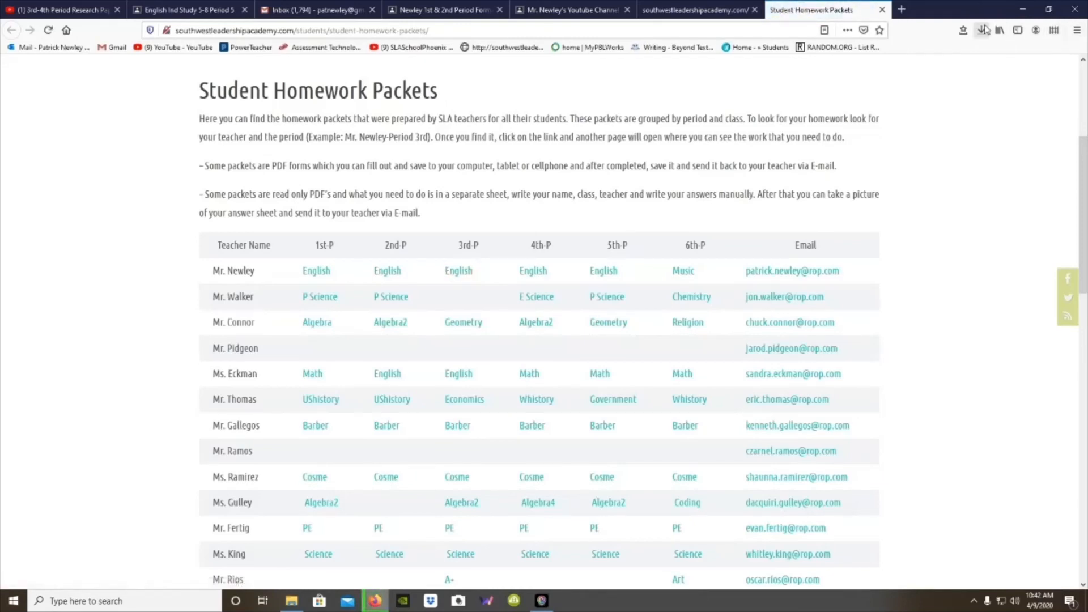
# Step: View the downloaded Newley_English12_34.pdf packet in PDFescape Desktop, dismissing the welcome offer, then close it
pyautogui.click(981, 29)
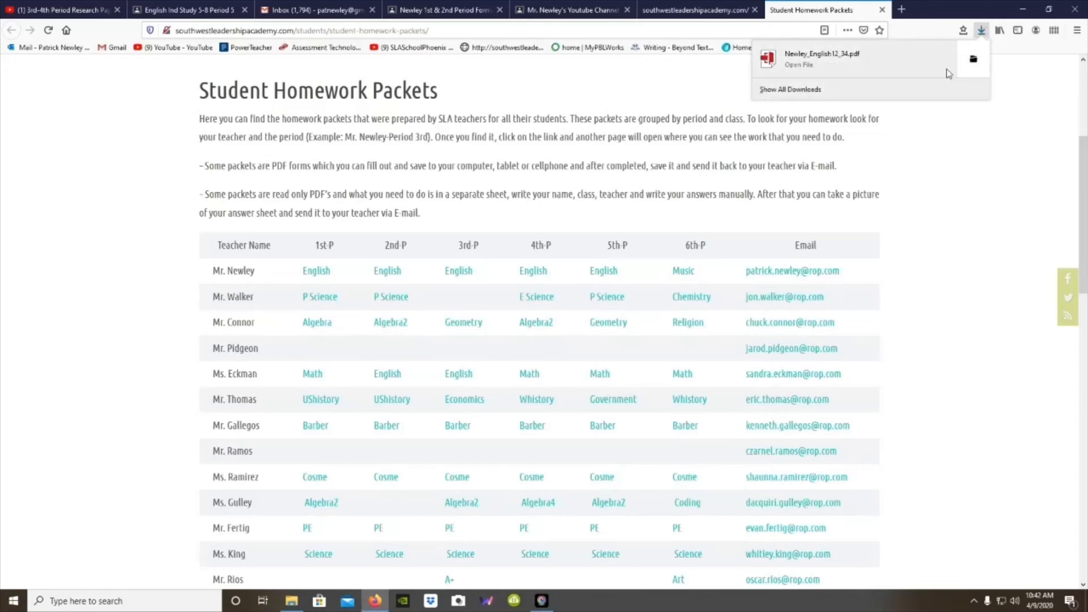
pyautogui.click(799, 64)
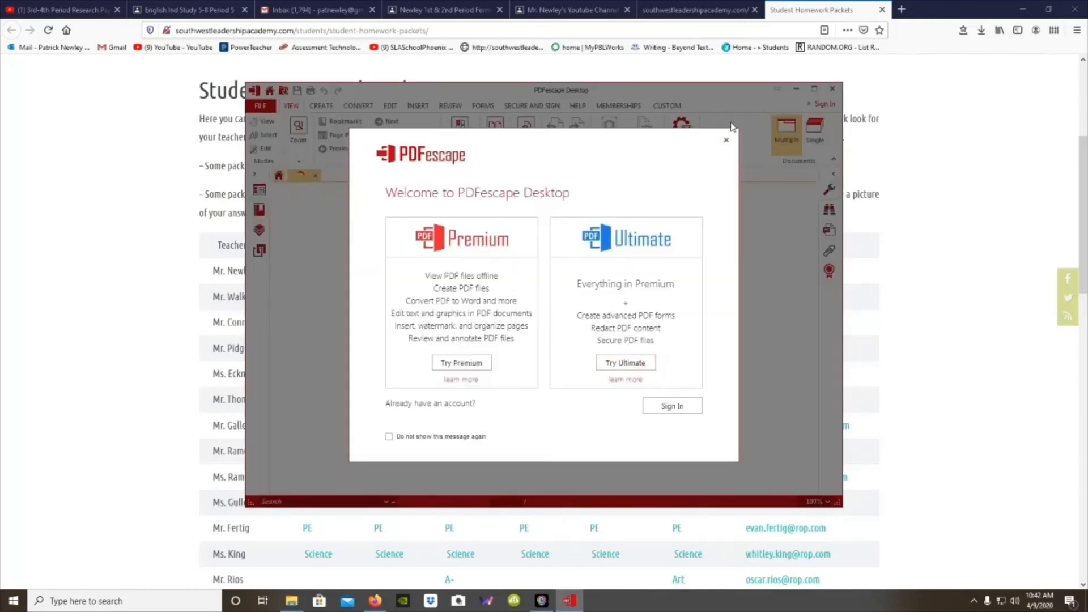
pyautogui.click(726, 141)
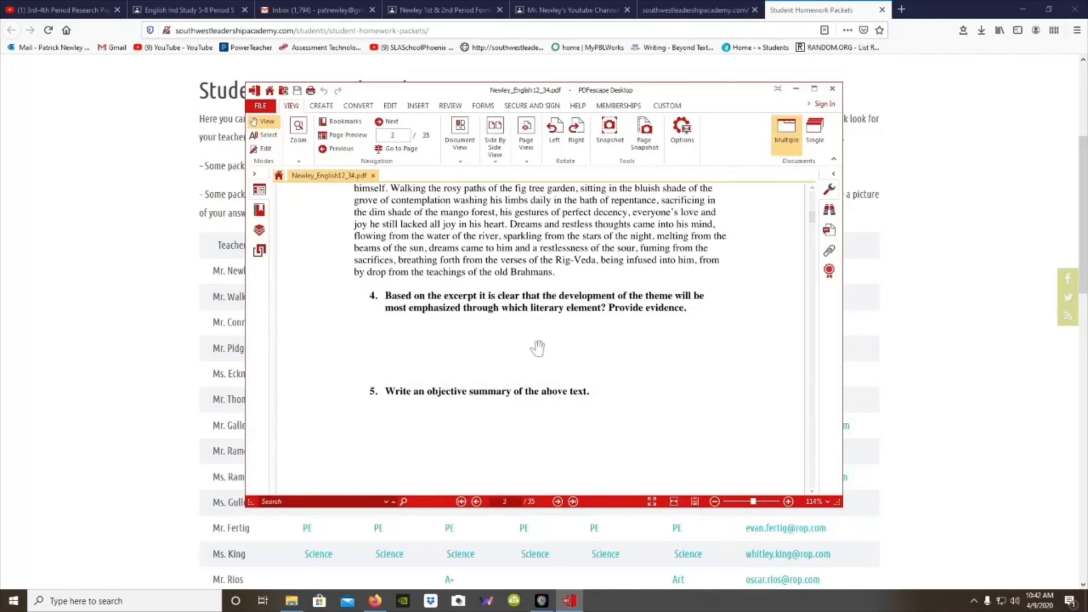
pyautogui.click(832, 89)
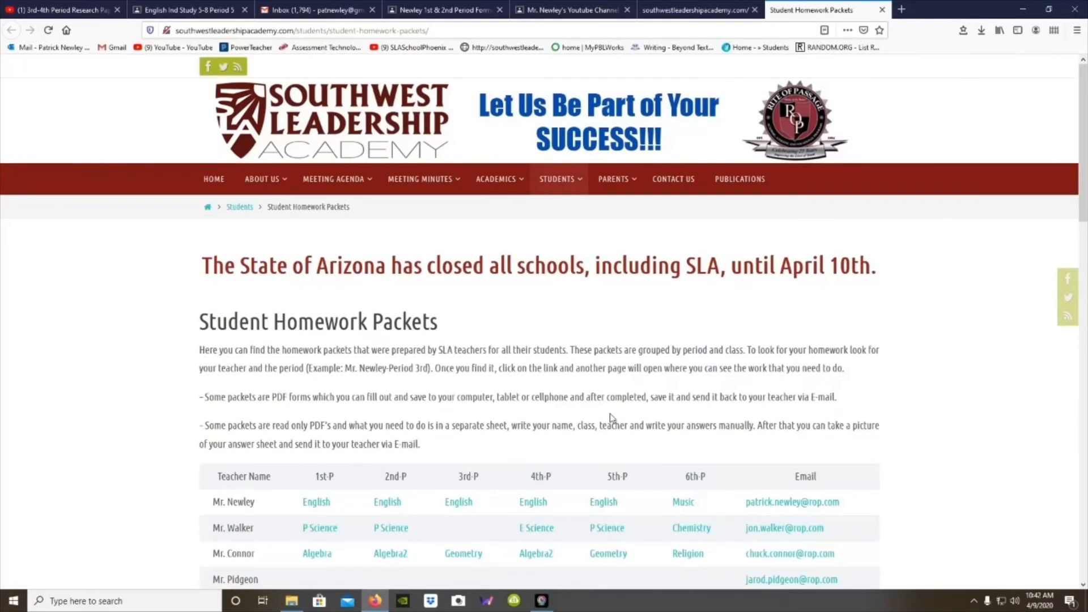
pyautogui.scroll(-3)
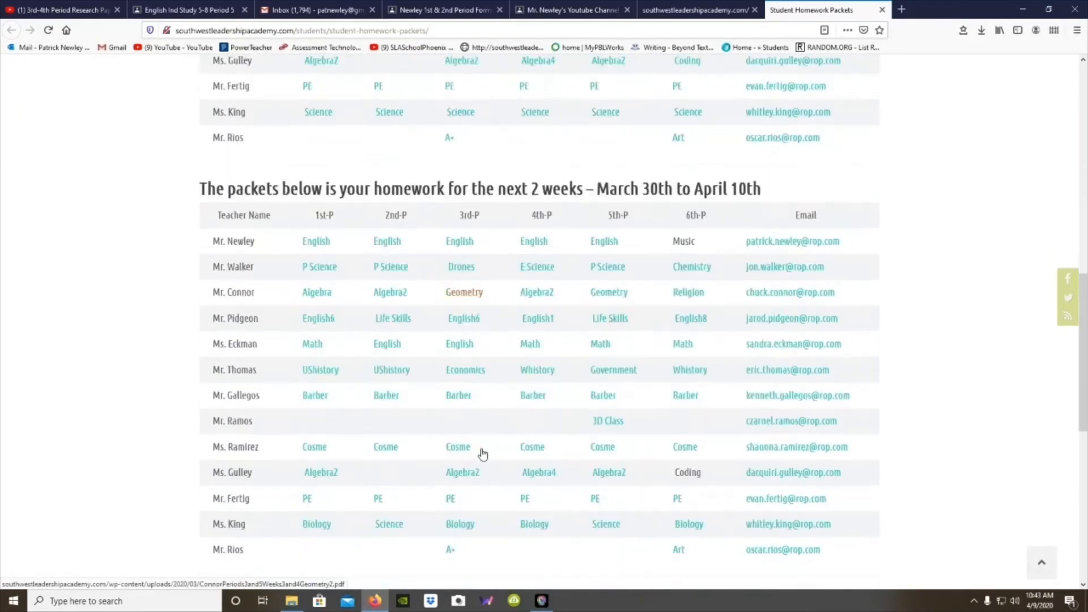
pyautogui.scroll(-3)
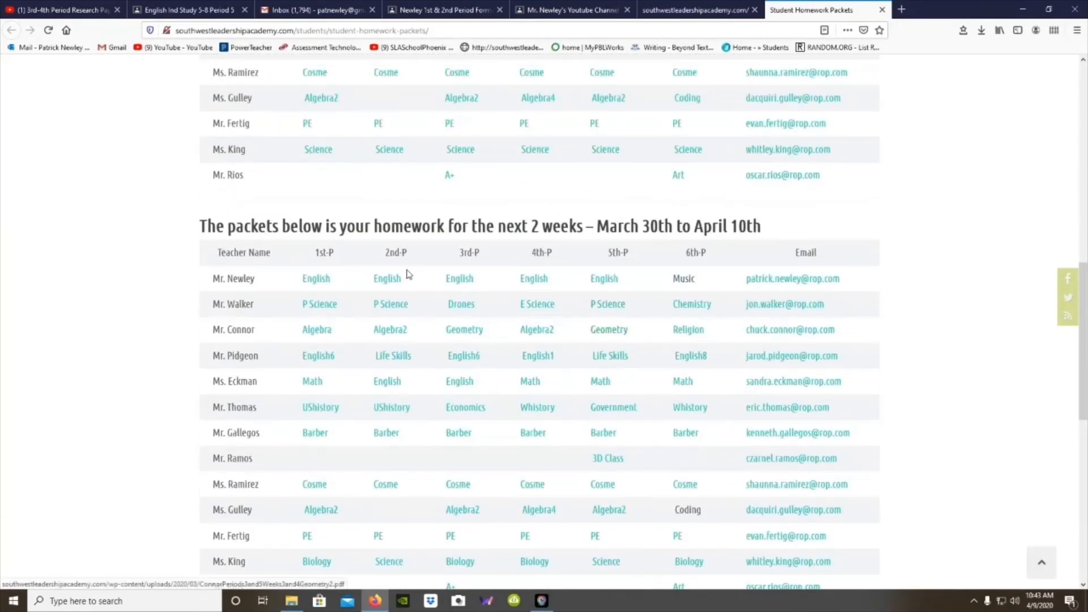
pyautogui.scroll(-3)
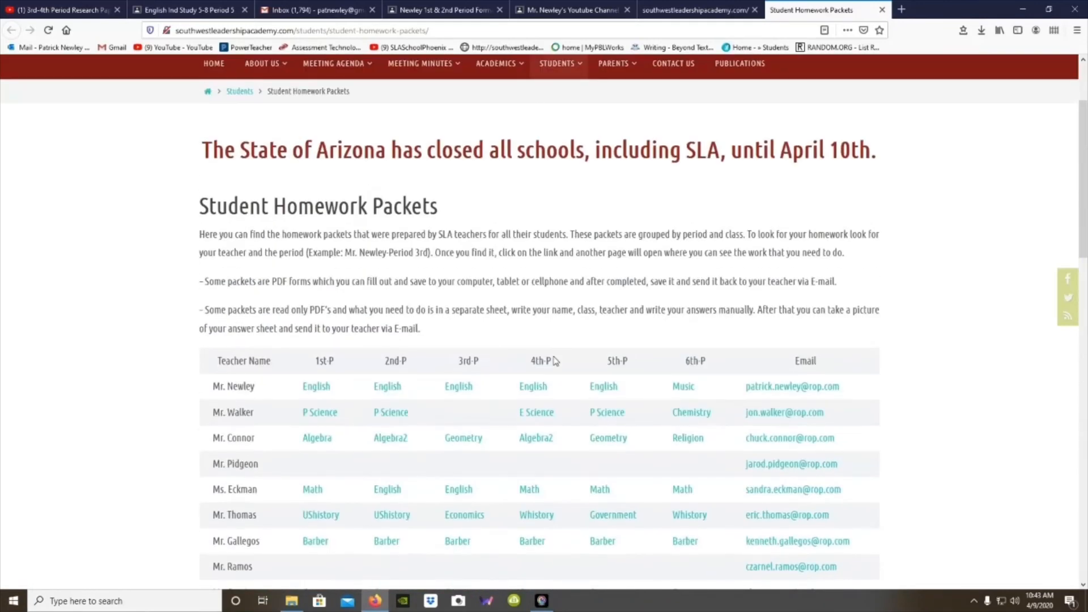
pyautogui.scroll(-3)
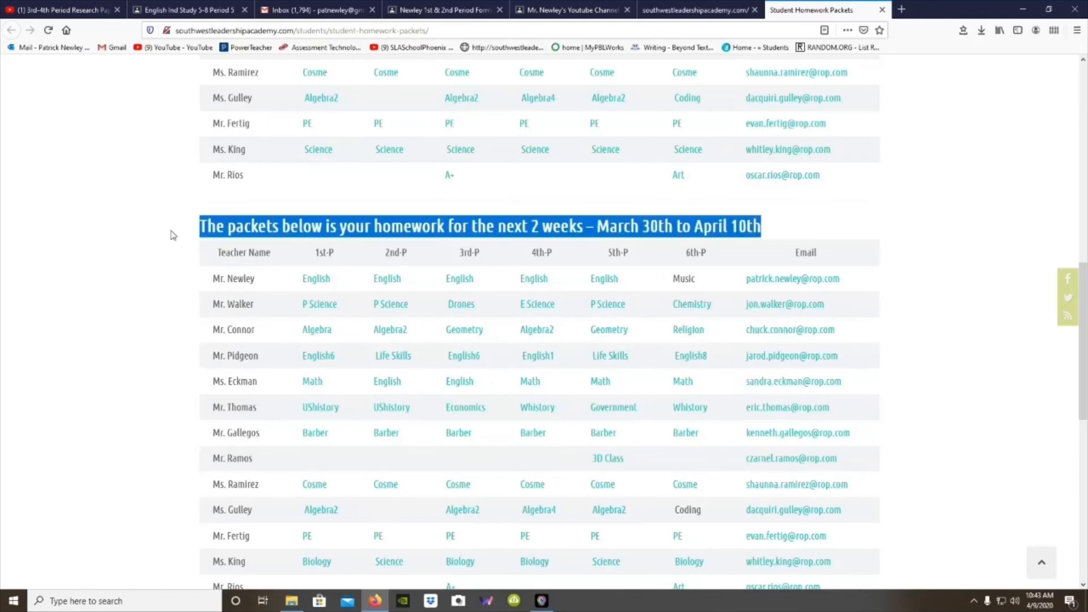
pyautogui.scroll(-3)
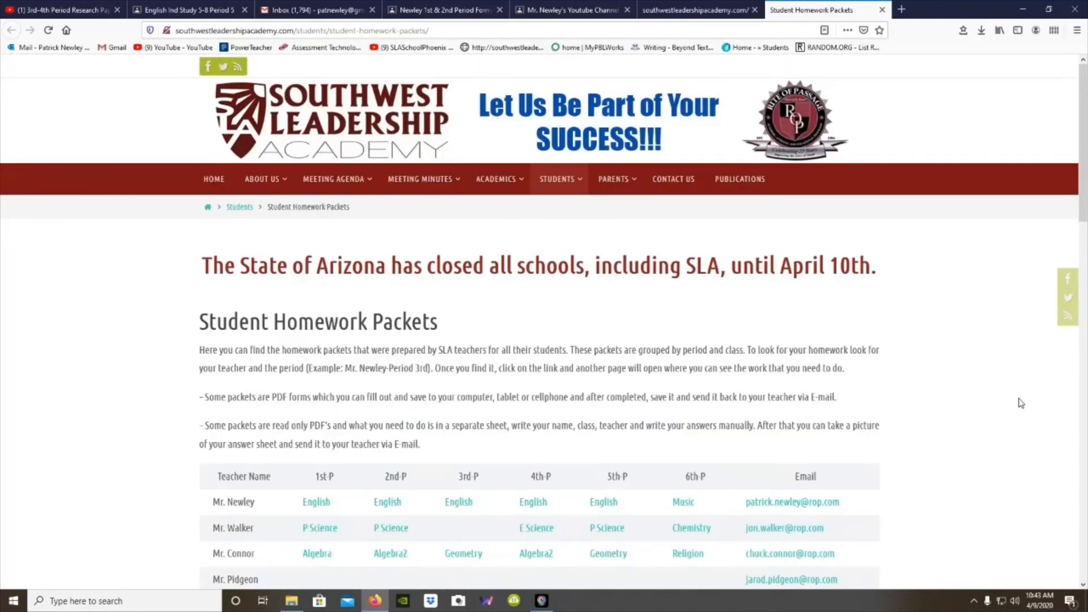
pyautogui.scroll(-3)
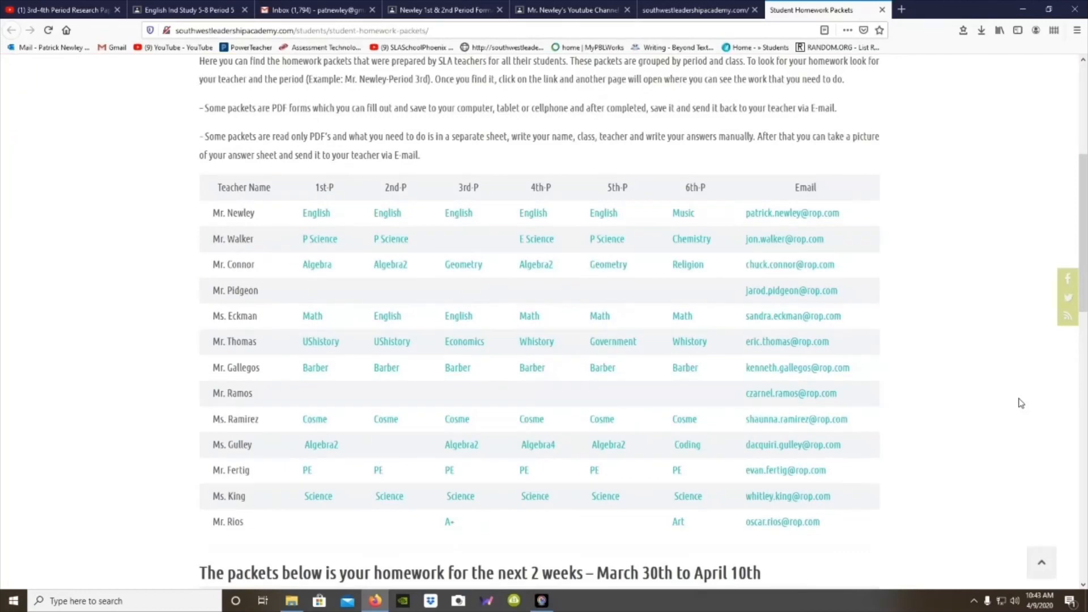